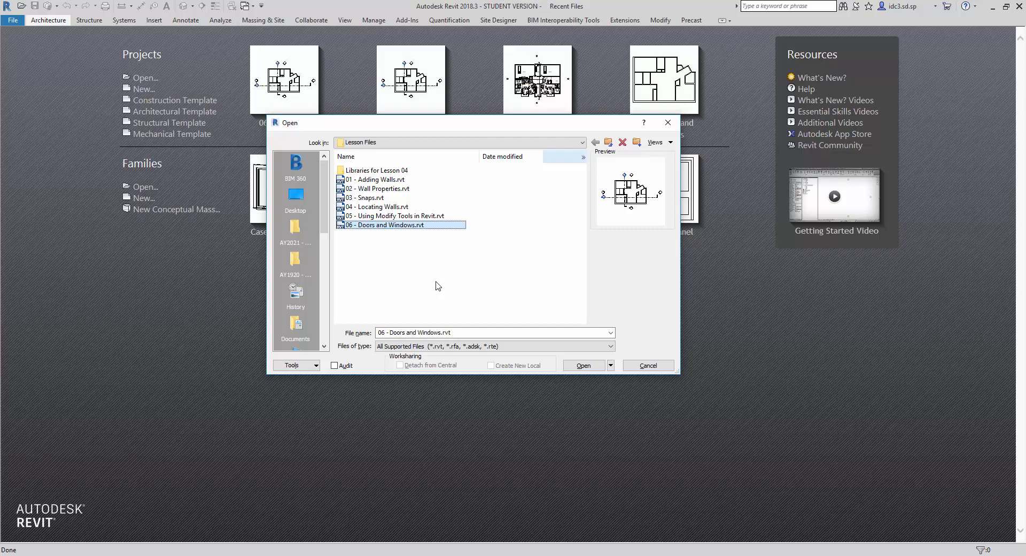
{"action": "mouse_move", "coordinate": [420, 254]}
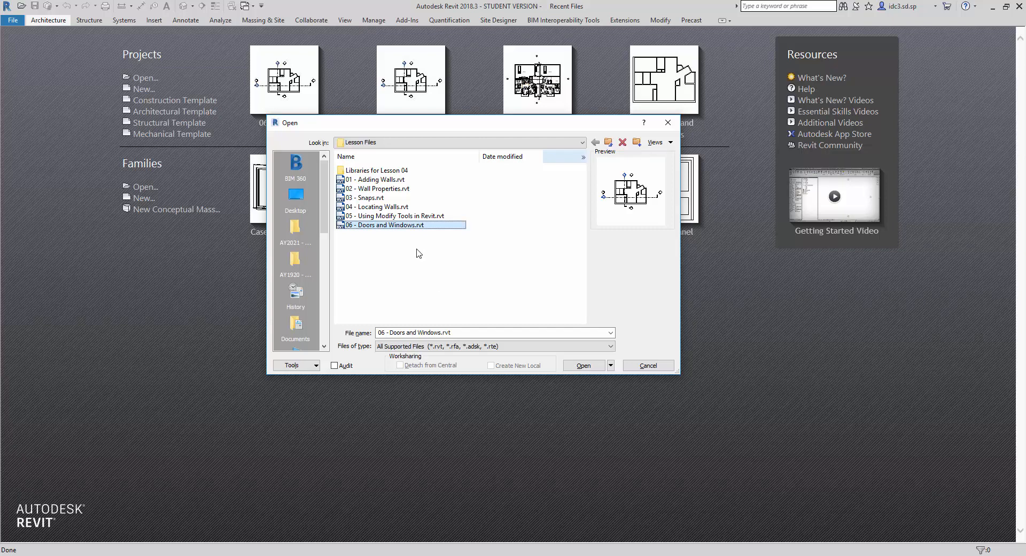
Step: Open 06 - Doors and Windows.rvt so its 1st Storey floor plan loads
{"action": "left_click", "coordinate": [647, 366]}
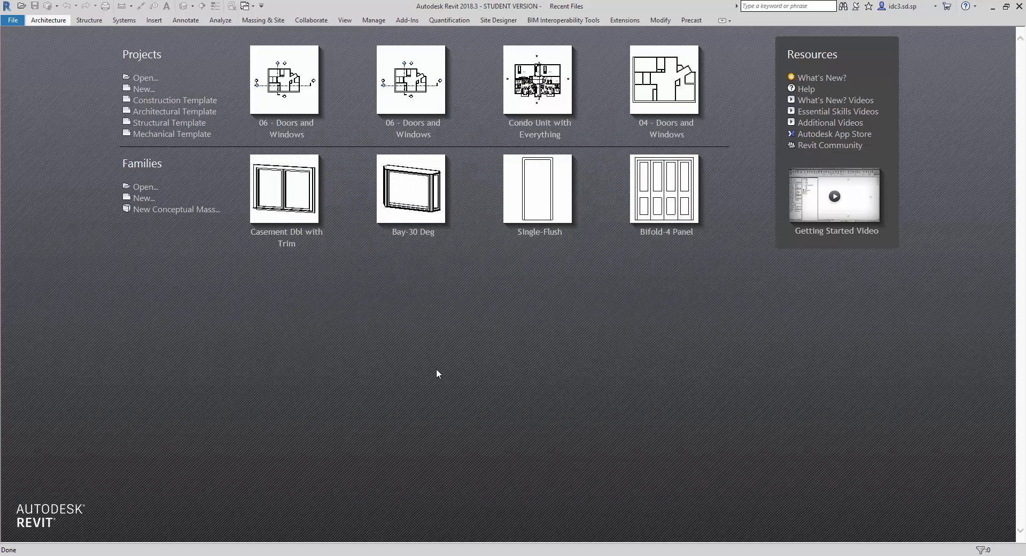
{"action": "left_click", "coordinate": [283, 78]}
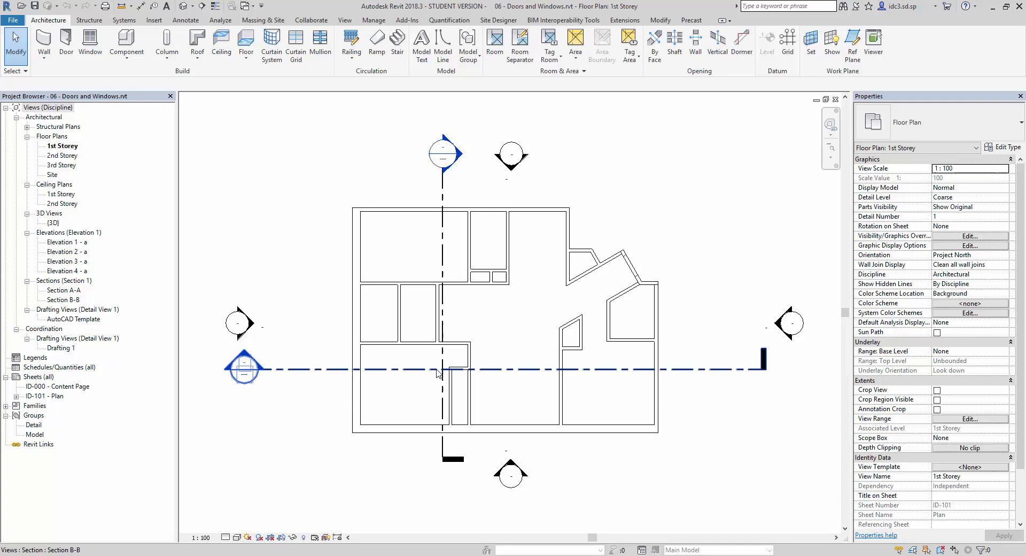
{"action": "left_click", "coordinate": [126, 45]}
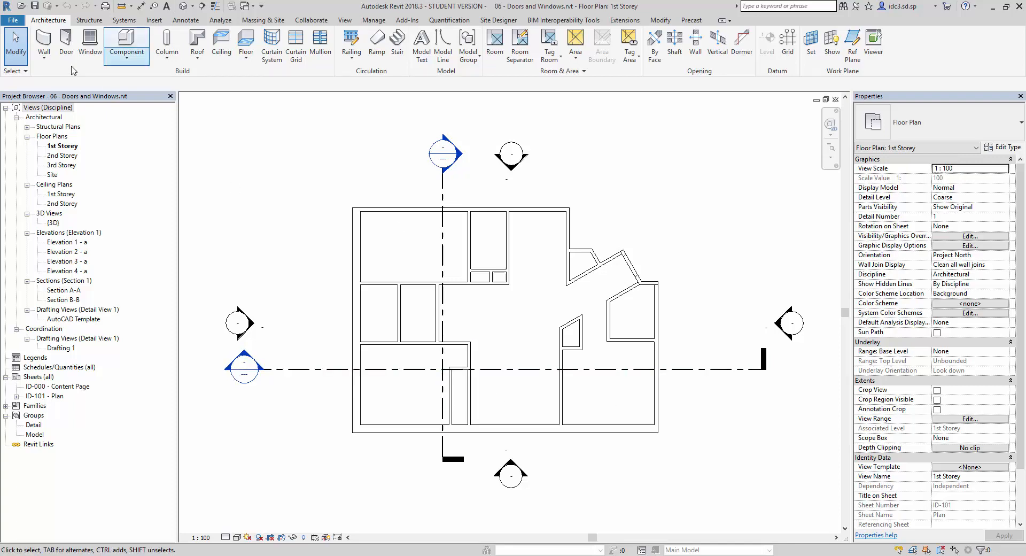
{"action": "mouse_move", "coordinate": [65, 46]}
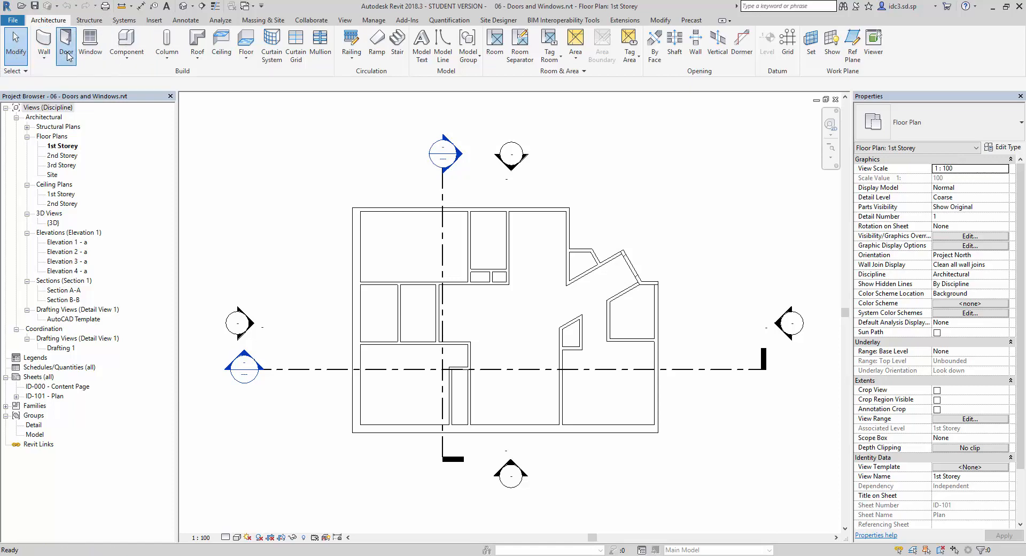
Step: Activate the Door tool with the Single Leaf, Double Swing W1000 X H2100 type
{"action": "left_click", "coordinate": [65, 43]}
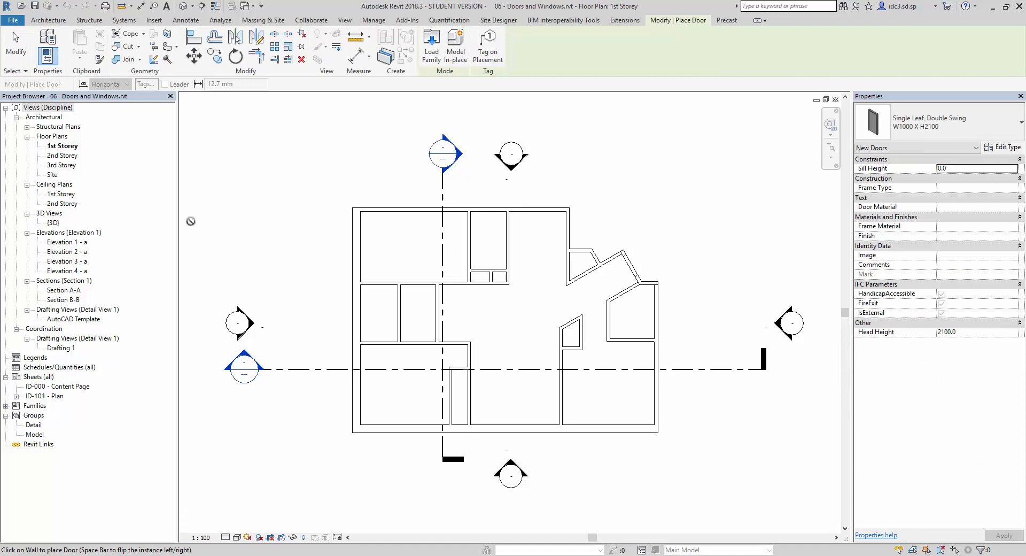
{"action": "mouse_move", "coordinate": [338, 300]}
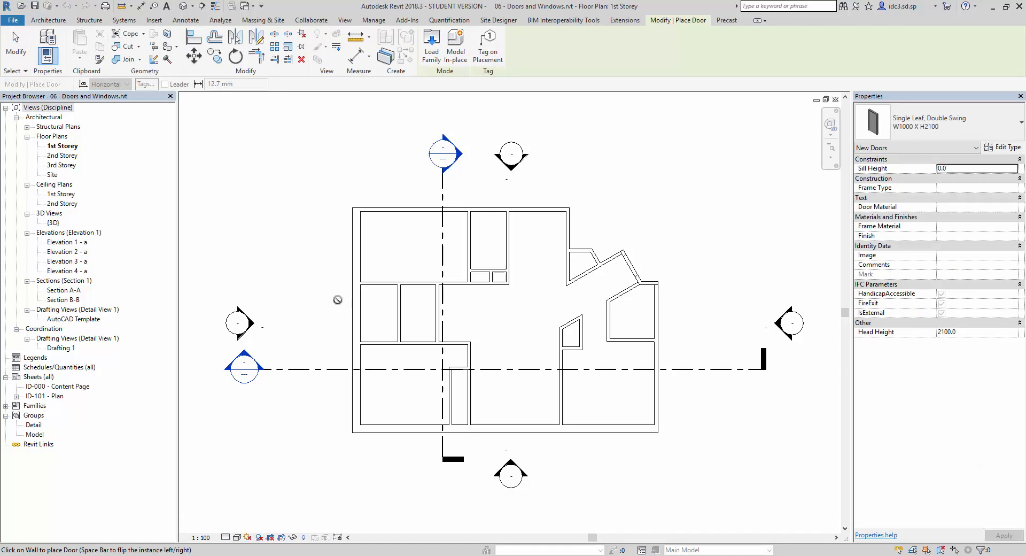
{"action": "mouse_move", "coordinate": [571, 224]}
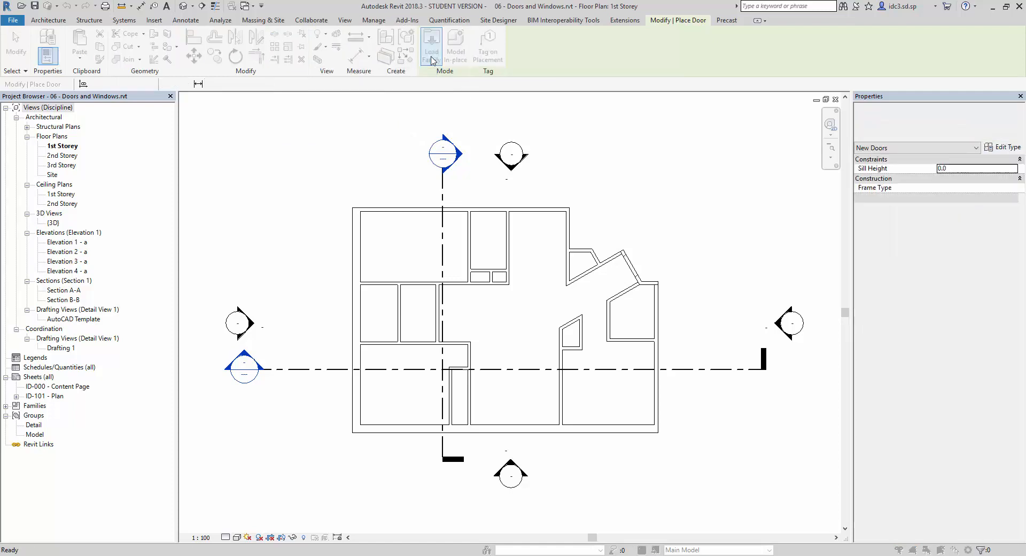
Step: Load Single-Flush.rfa from Lesson 04 > Lesson Files > Libraries for Lesson 04
{"action": "left_click", "coordinate": [431, 46]}
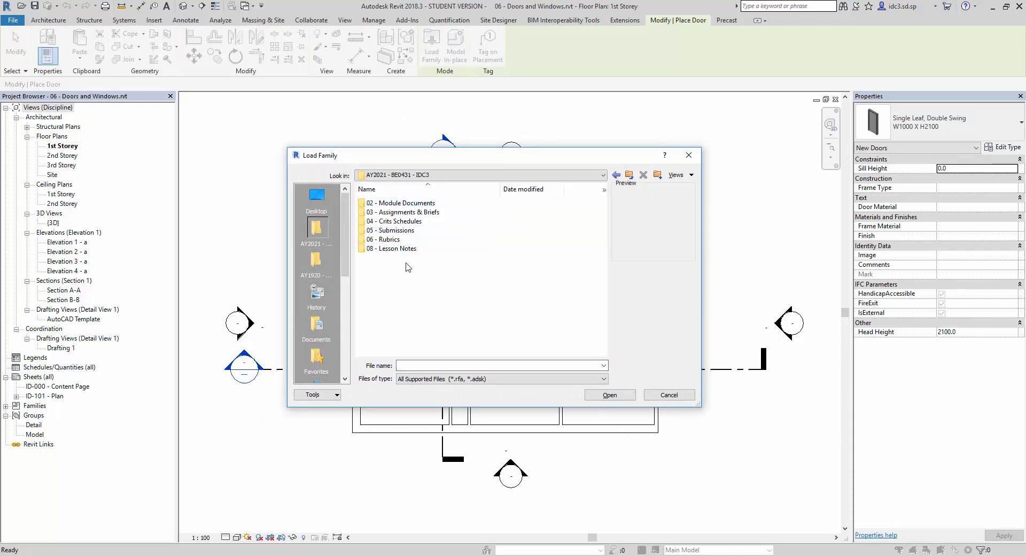
{"action": "double_click", "coordinate": [394, 248]}
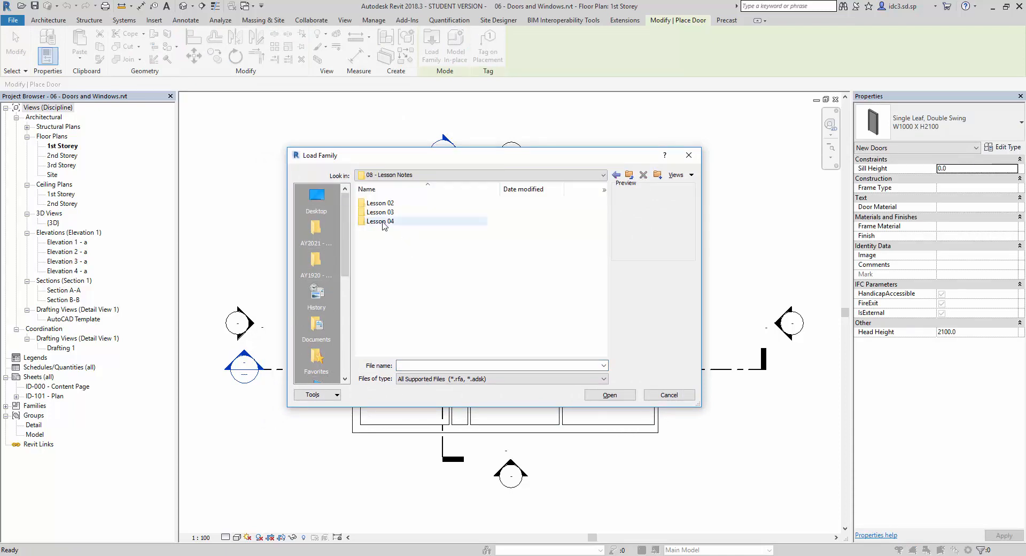
{"action": "double_click", "coordinate": [381, 221]}
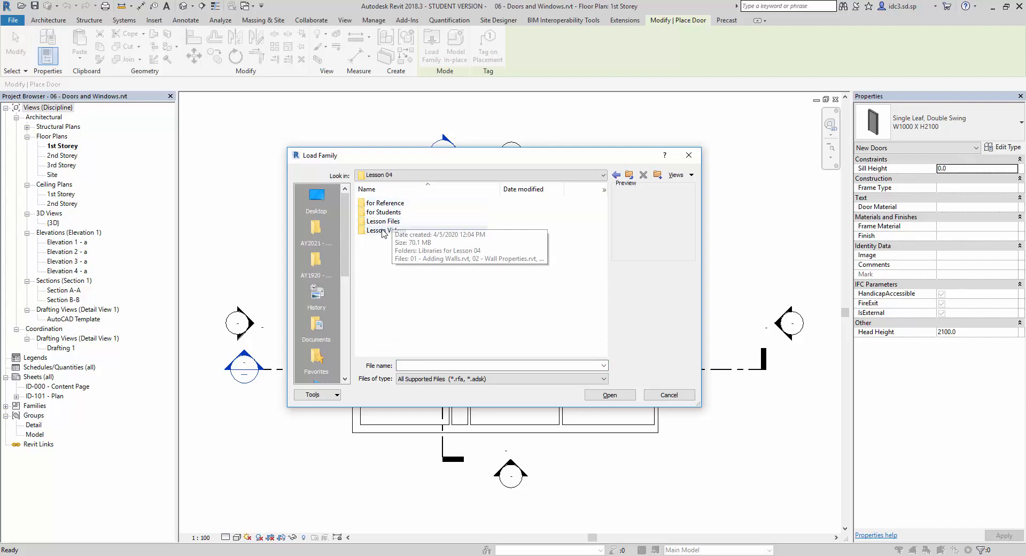
{"action": "double_click", "coordinate": [382, 220]}
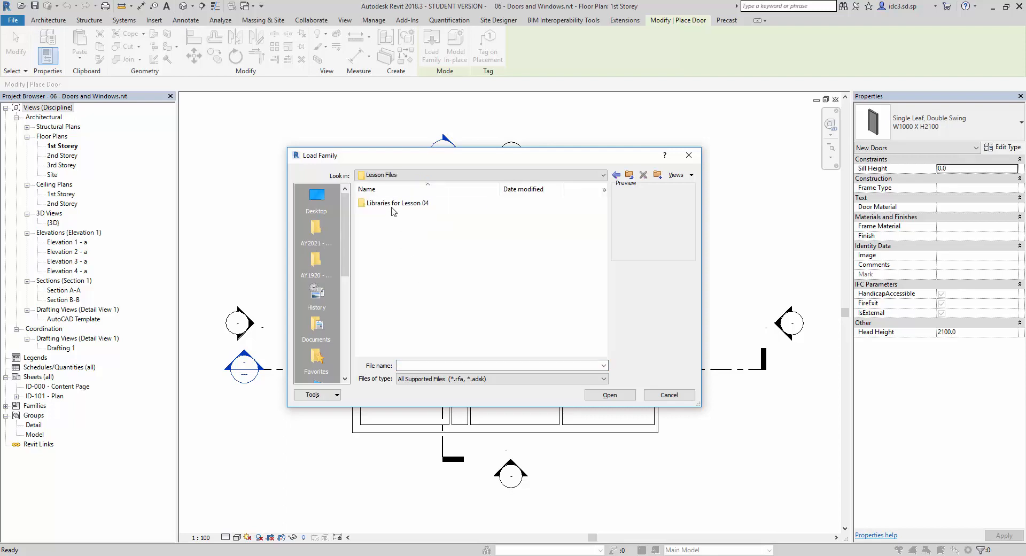
{"action": "double_click", "coordinate": [399, 202]}
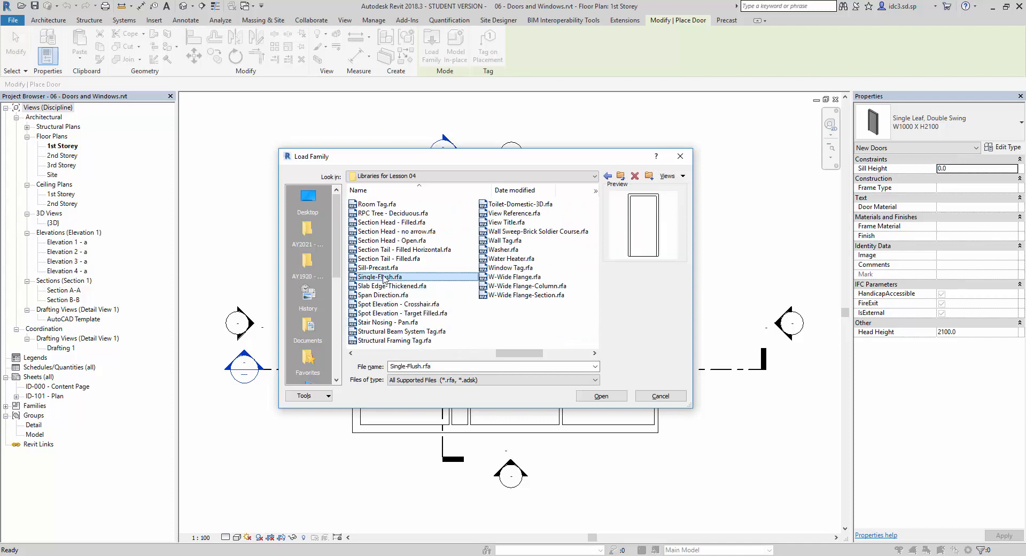
{"action": "mouse_move", "coordinate": [383, 276]}
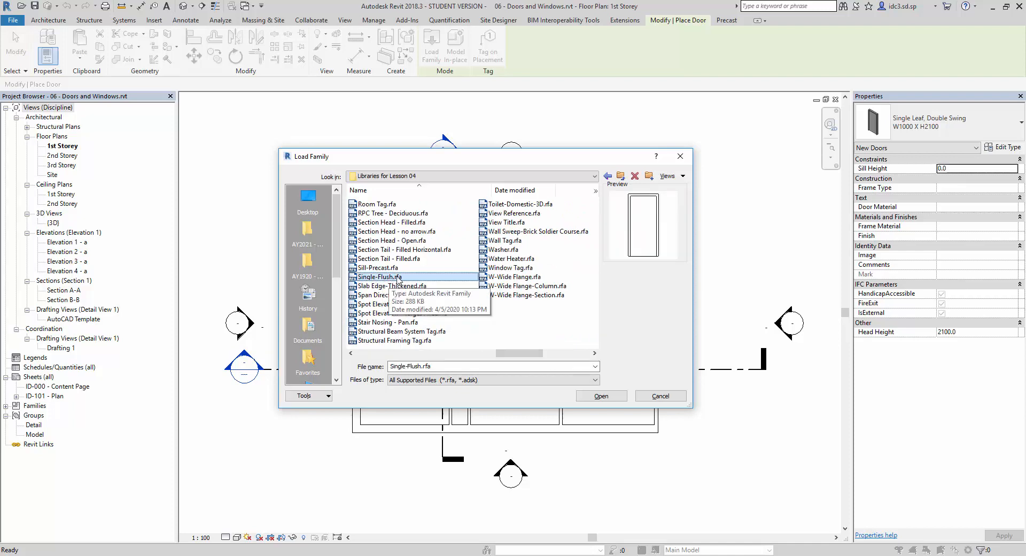
{"action": "left_click", "coordinate": [599, 396]}
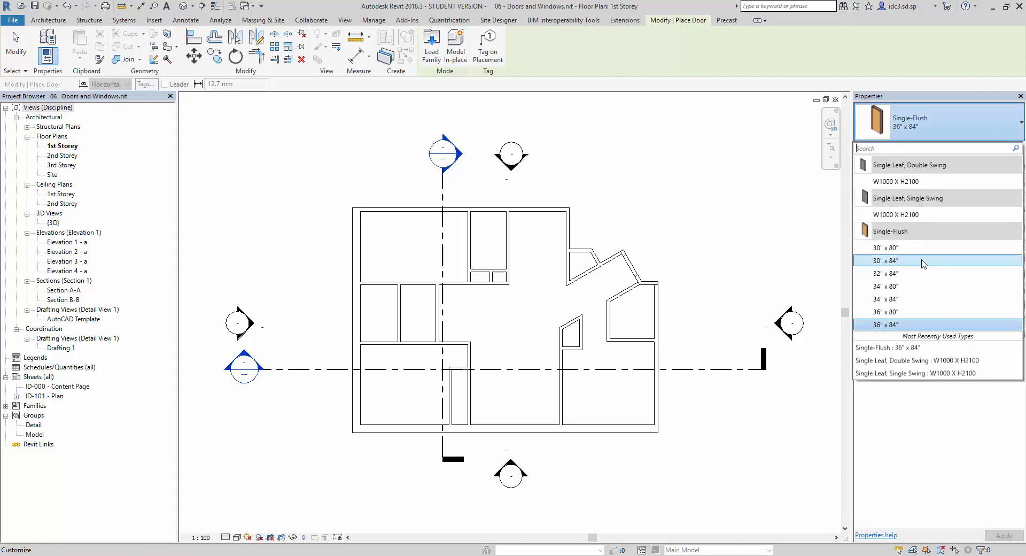
{"action": "mouse_move", "coordinate": [904, 312]}
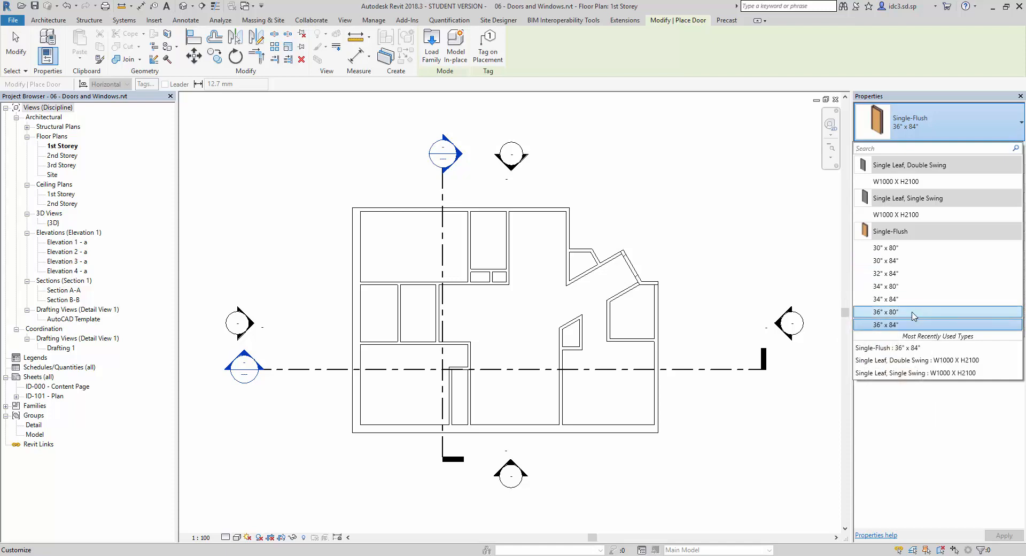
Step: Choose the Single-Flush 36" x 80" door type in the Type Selector
{"action": "left_click", "coordinate": [916, 324]}
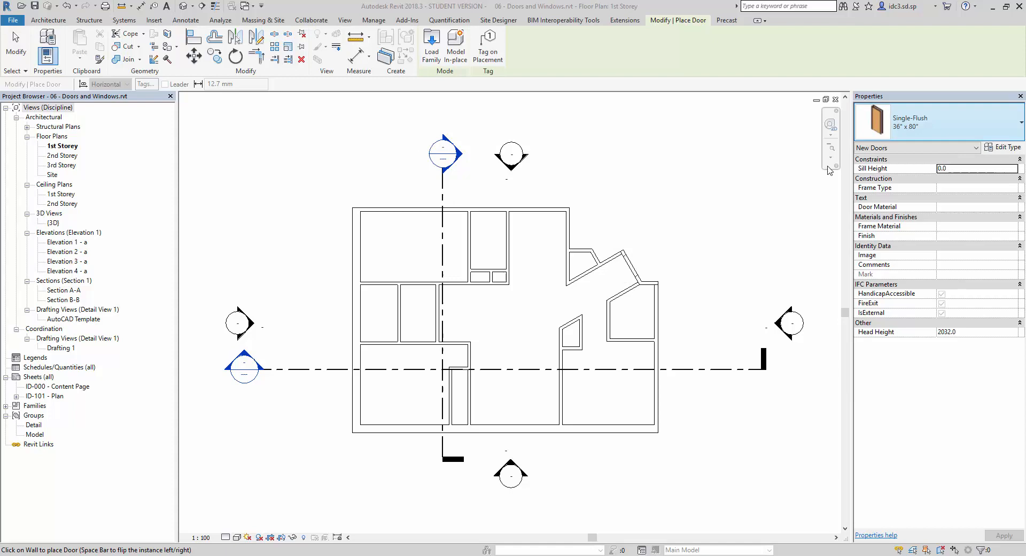
{"action": "mouse_move", "coordinate": [632, 265]}
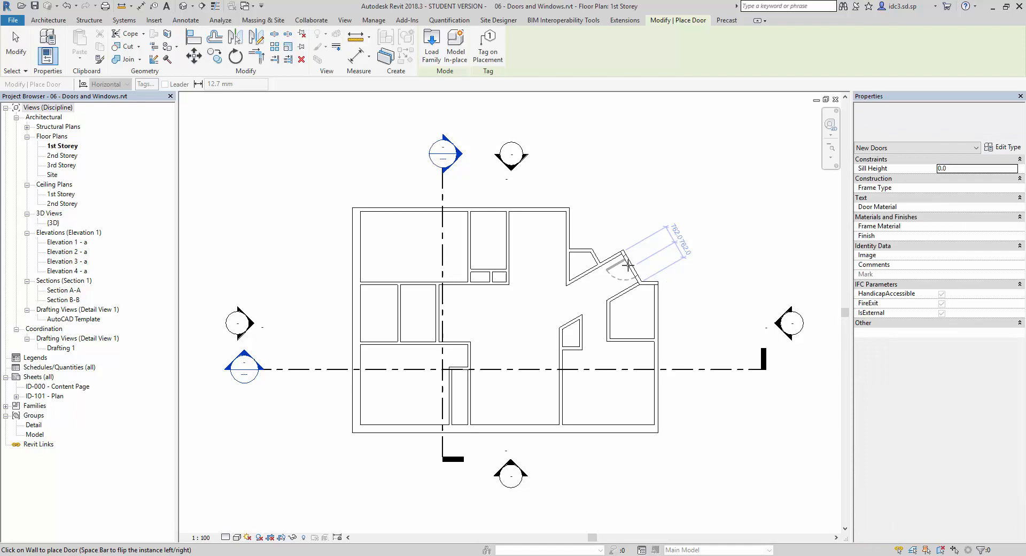
Step: Place a Single-Flush door in the angled interior wall near the top right
{"action": "left_click", "coordinate": [622, 265]}
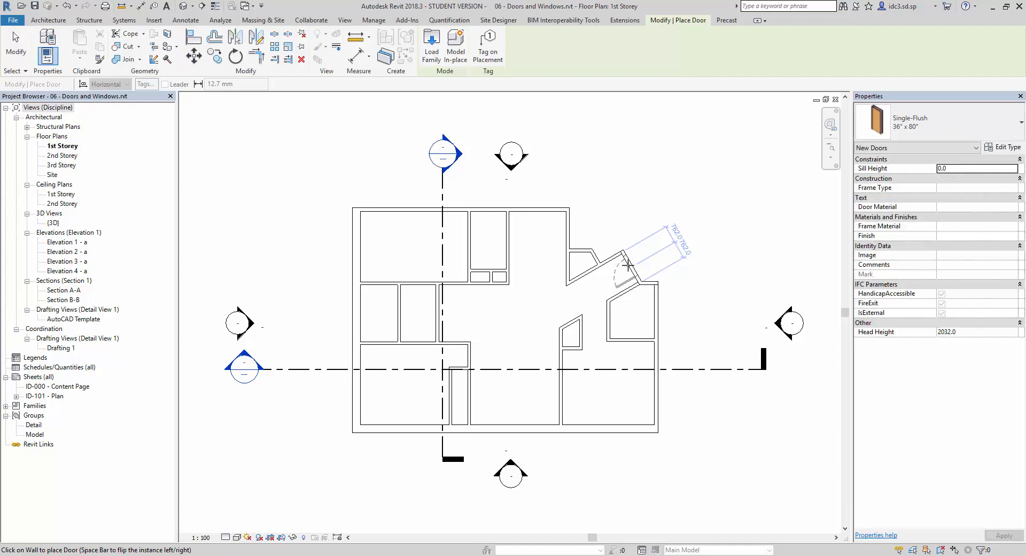
{"action": "mouse_move", "coordinate": [623, 265]}
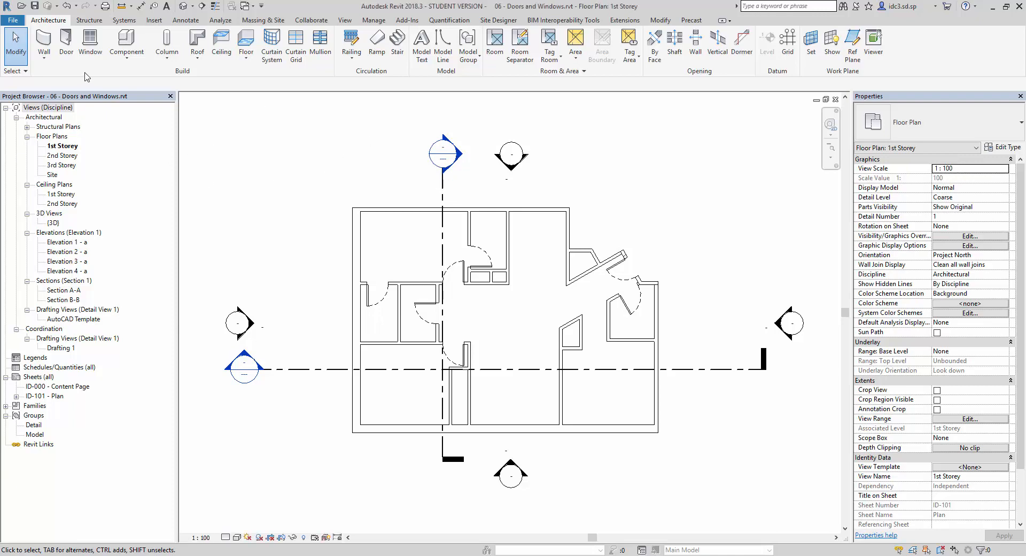
Step: Reactivate the Door tool with Single-Flush 36" x 80" for more doors
{"action": "left_click", "coordinate": [65, 43]}
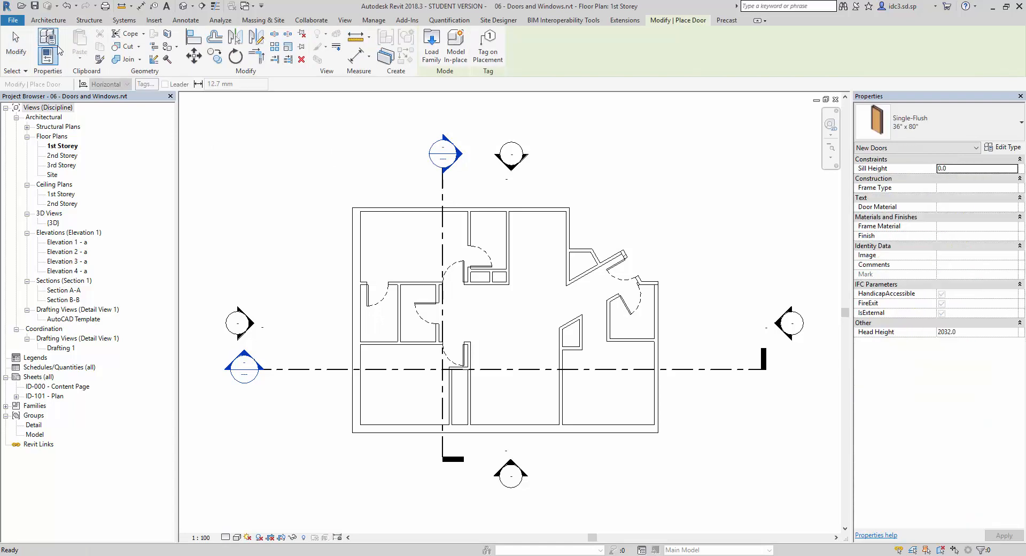
{"action": "mouse_move", "coordinate": [431, 46]}
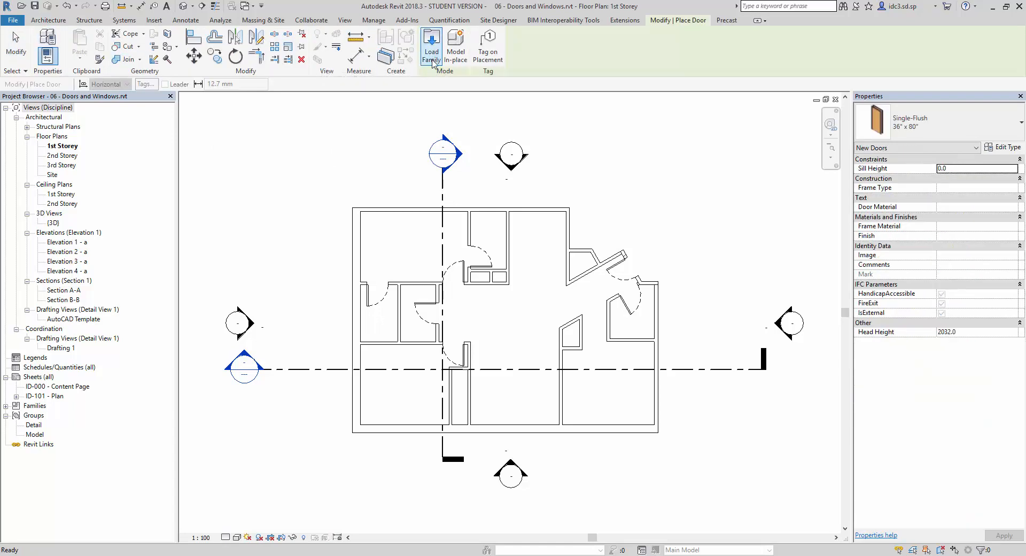
{"action": "mouse_move", "coordinate": [430, 47]}
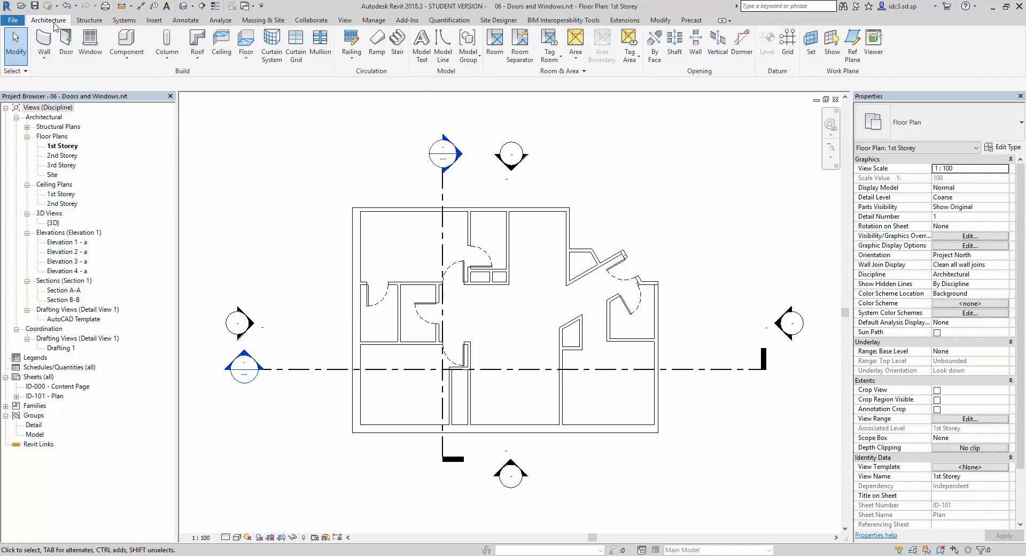
{"action": "mouse_move", "coordinate": [65, 45]}
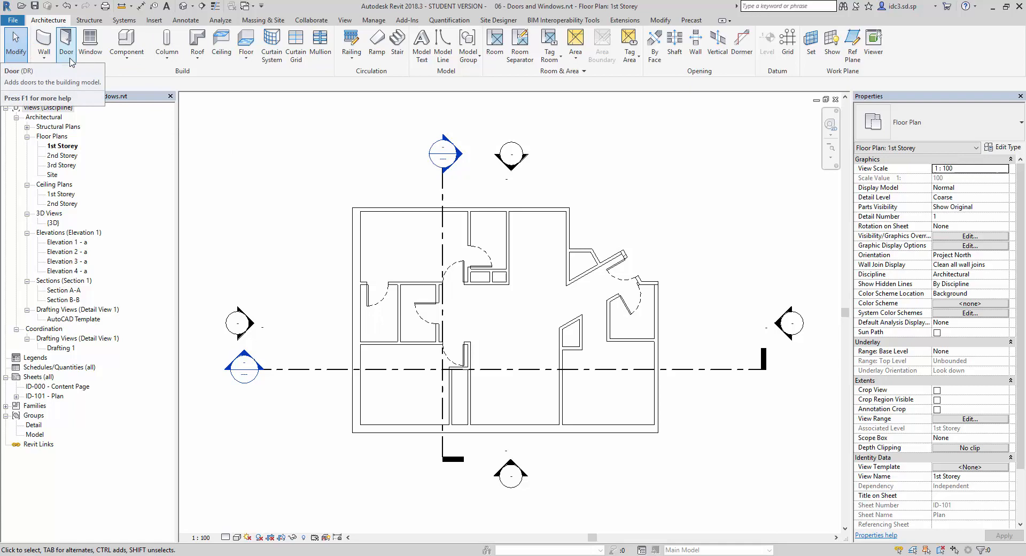
{"action": "left_click", "coordinate": [65, 43]}
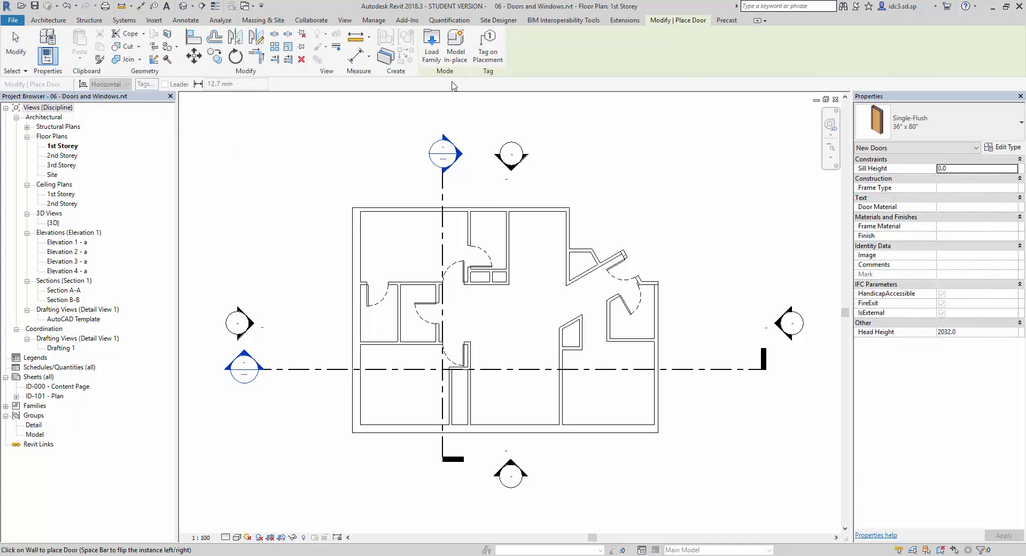
{"action": "mouse_move", "coordinate": [431, 46]}
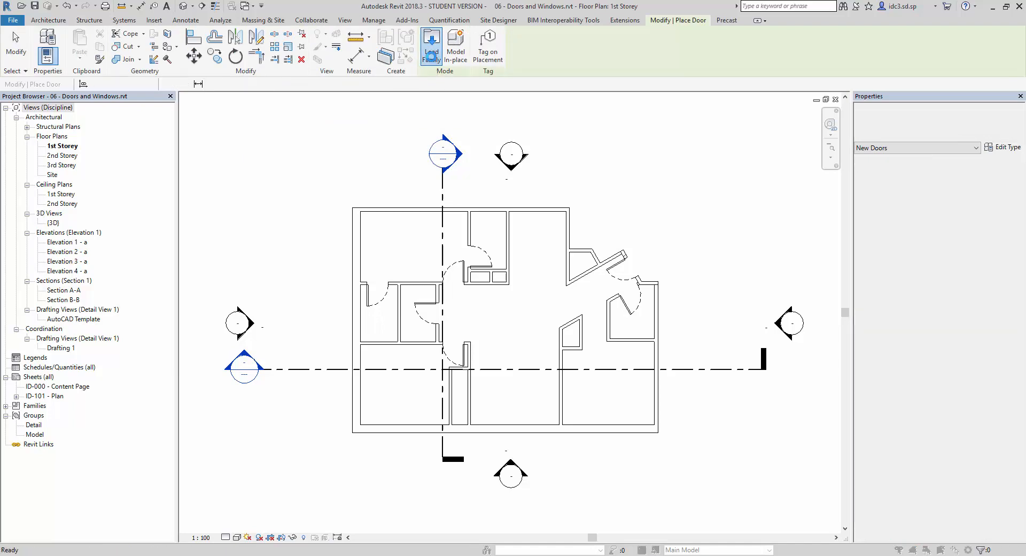
Step: Load the Bifold-2 Panel, Bifold-4 Panel and Double-Glass 2 door families together
{"action": "left_click", "coordinate": [431, 46]}
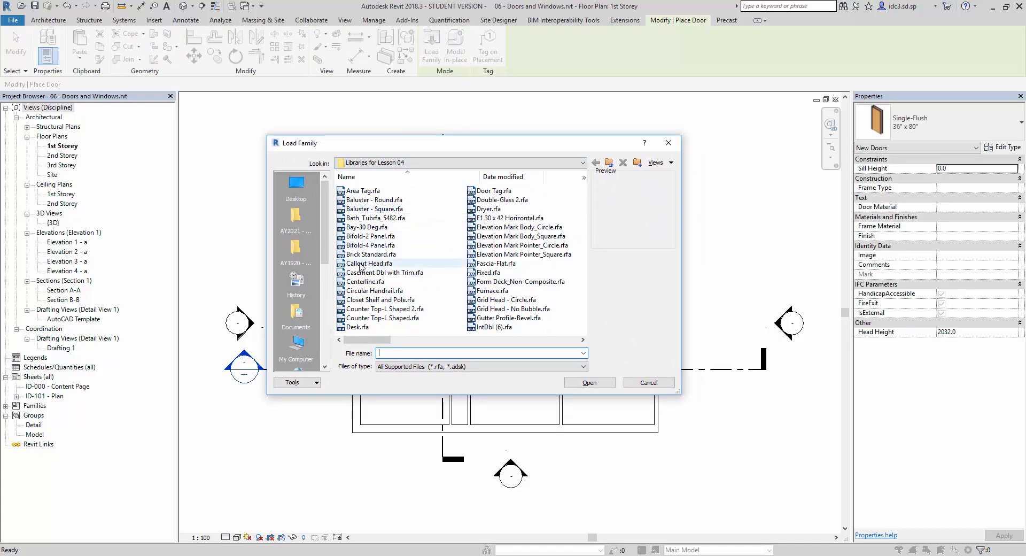
{"action": "left_click", "coordinate": [371, 236]}
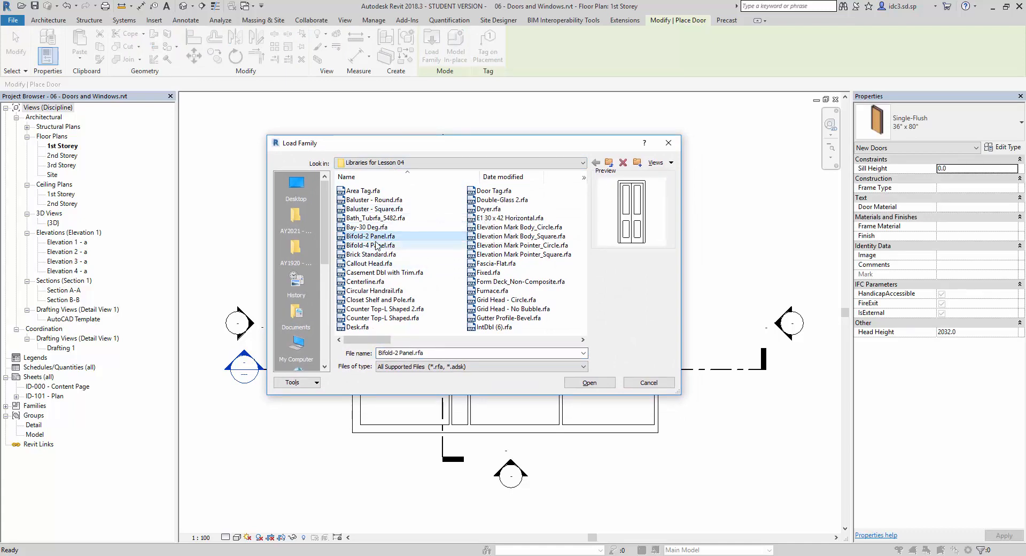
{"action": "mouse_move", "coordinate": [371, 236]}
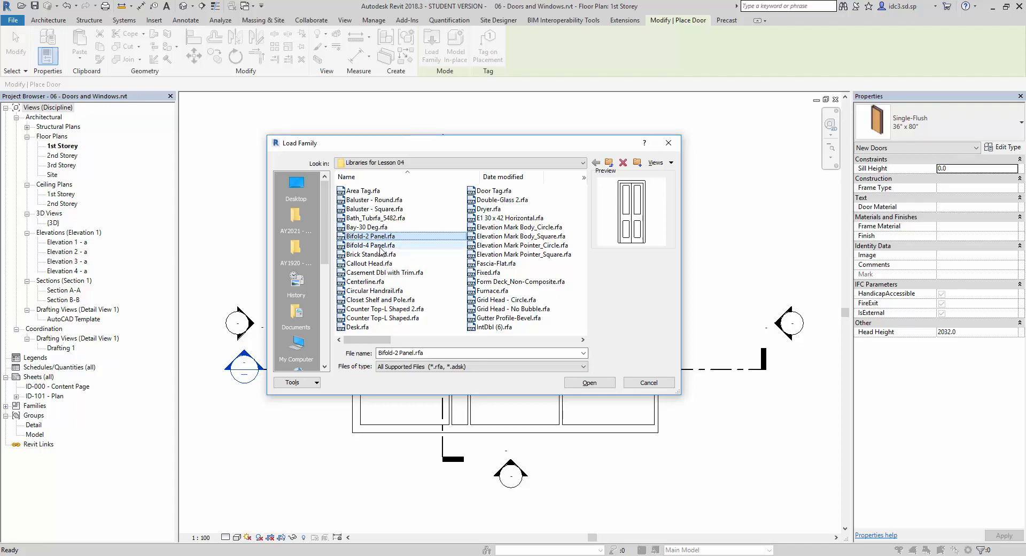
{"action": "left_click", "coordinate": [371, 244]}
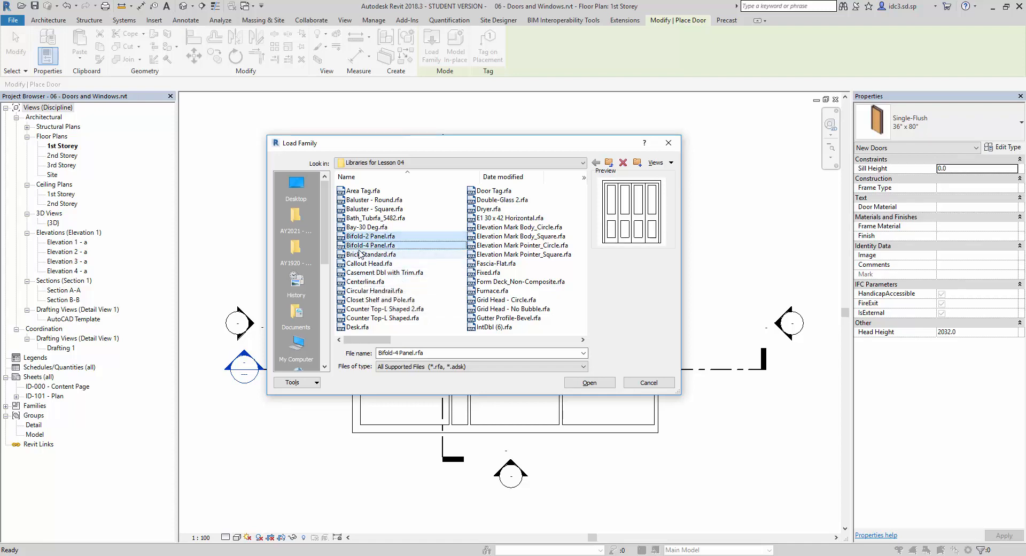
{"action": "mouse_move", "coordinate": [371, 255]}
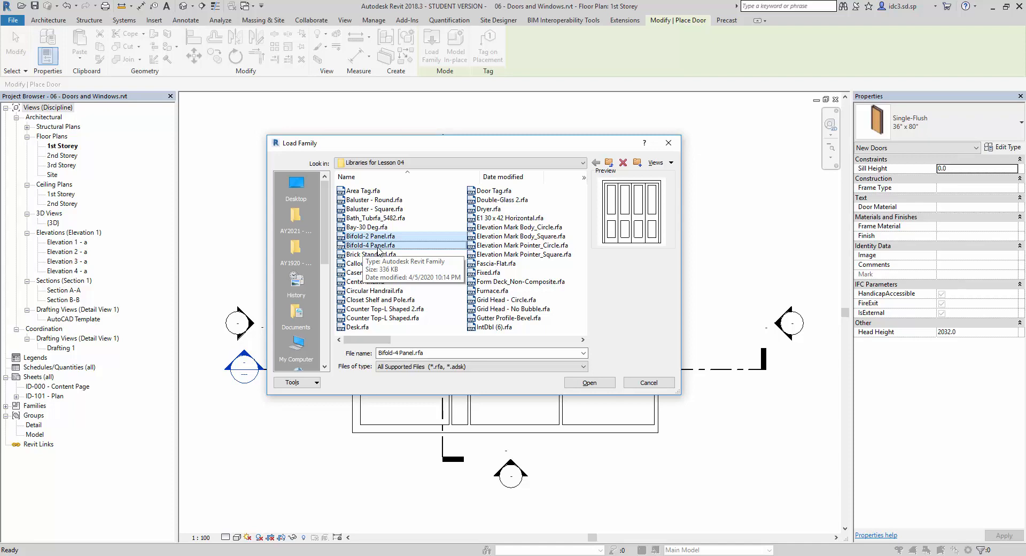
{"action": "mouse_move", "coordinate": [395, 264]}
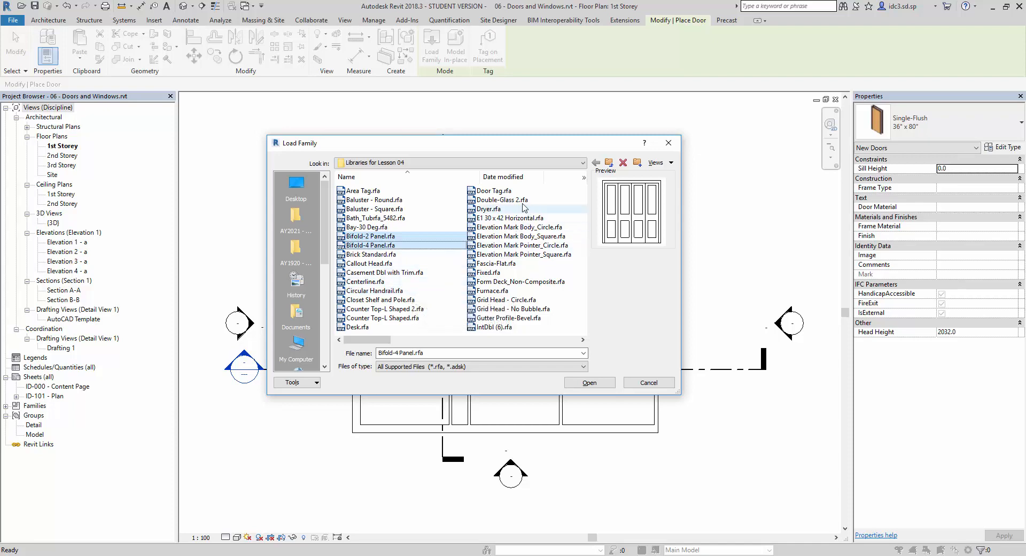
{"action": "left_click", "coordinate": [502, 200]}
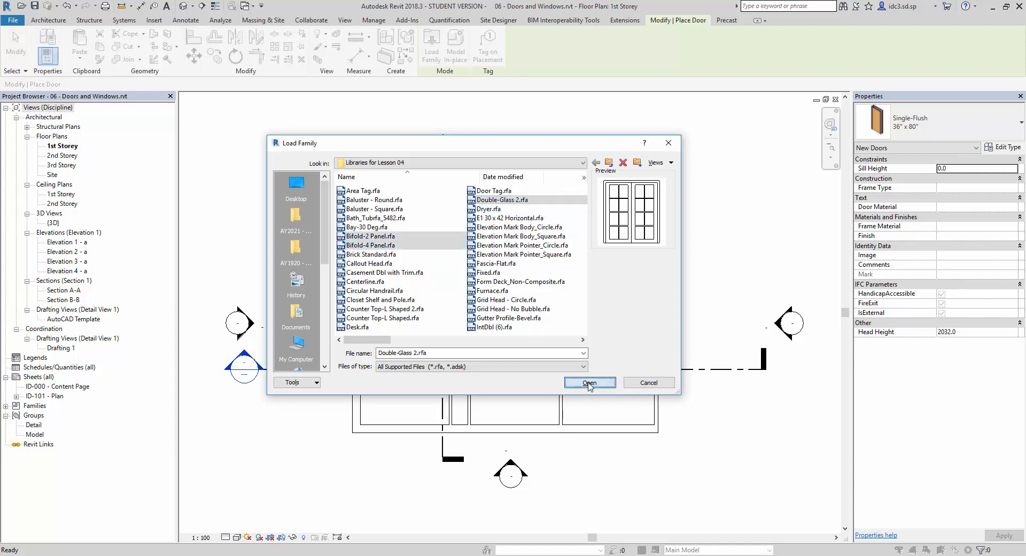
{"action": "left_click", "coordinate": [588, 383]}
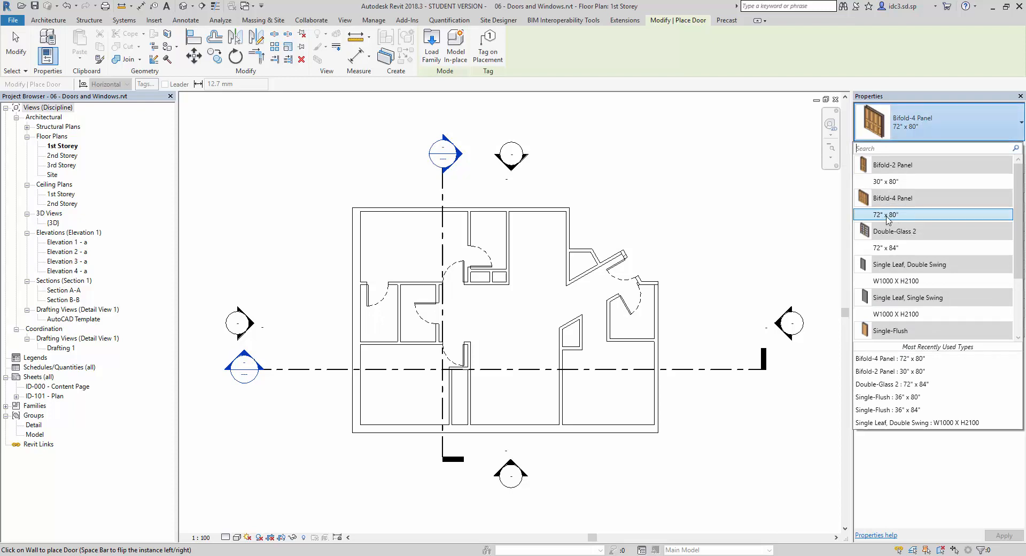
Step: Place a Bifold-4 Panel 72" x 80" door in the top-centre closet wall
{"action": "left_click", "coordinate": [894, 214]}
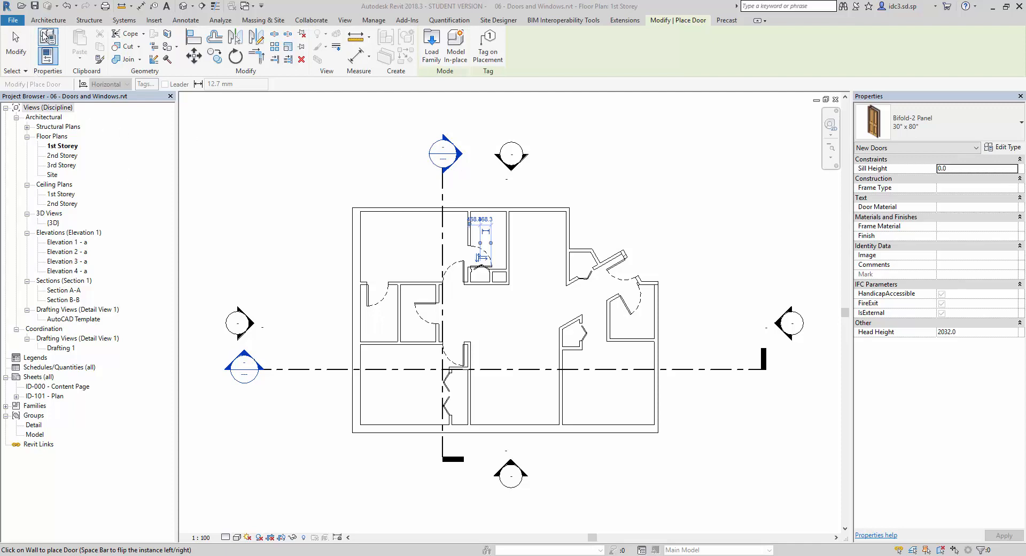
{"action": "left_click", "coordinate": [48, 20]}
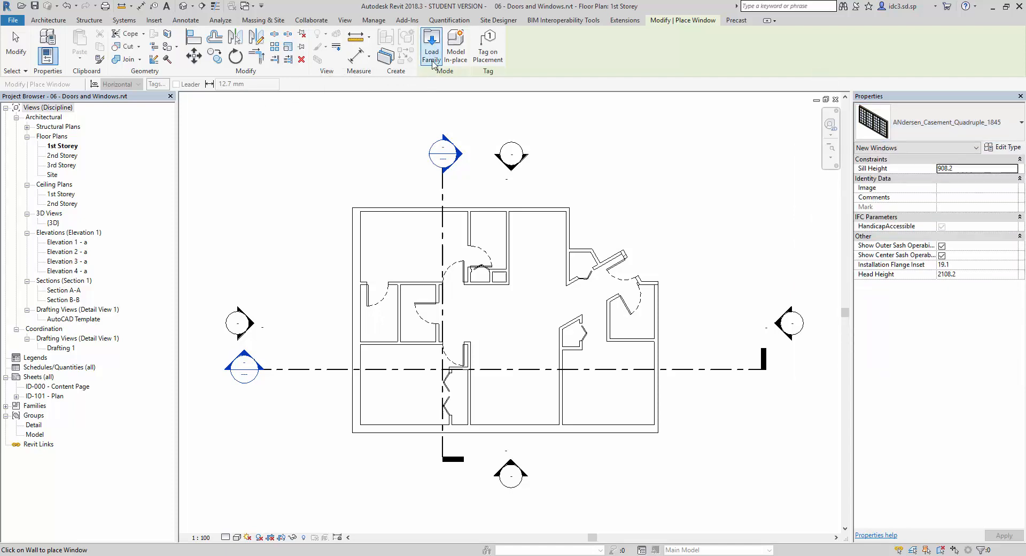
{"action": "mouse_move", "coordinate": [431, 47]}
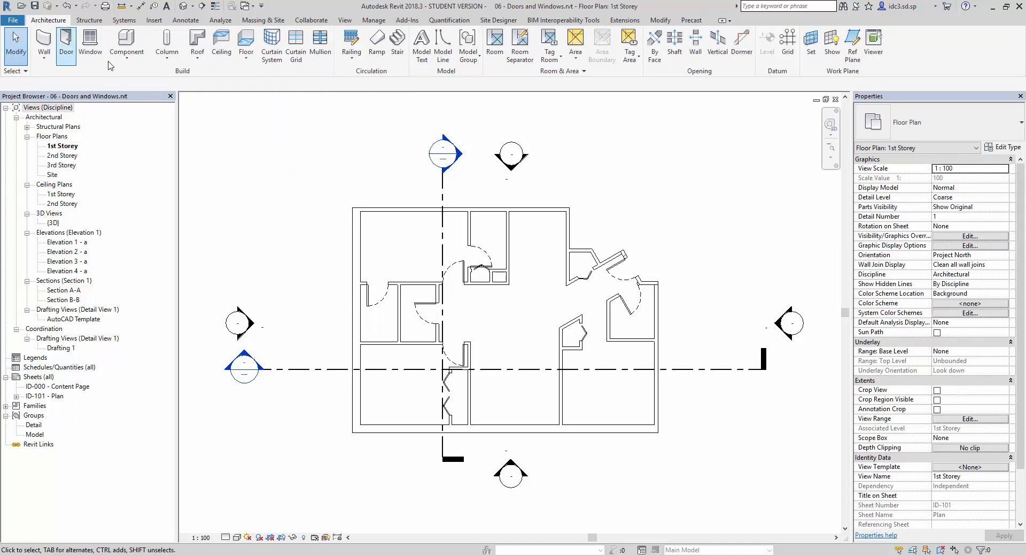
Step: Switch to the Window tool and bring up Load Family on the Lesson 04 libraries
{"action": "left_click", "coordinate": [90, 46]}
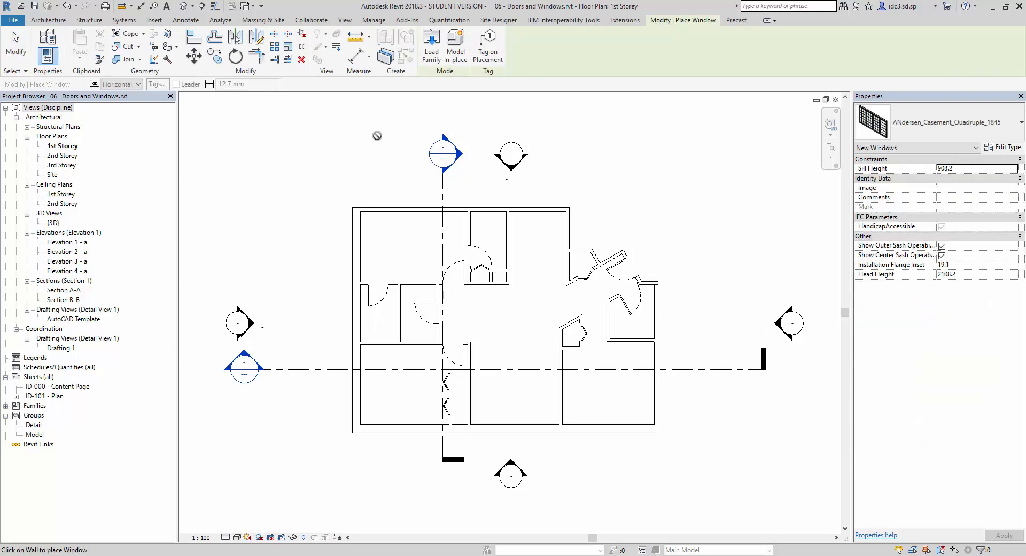
{"action": "left_click", "coordinate": [431, 46]}
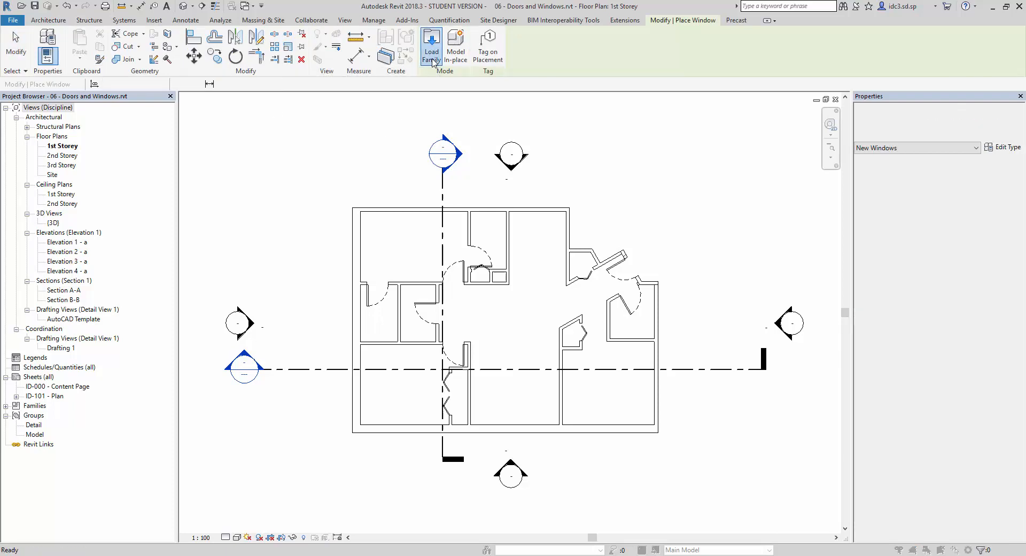
{"action": "left_click", "coordinate": [431, 46]}
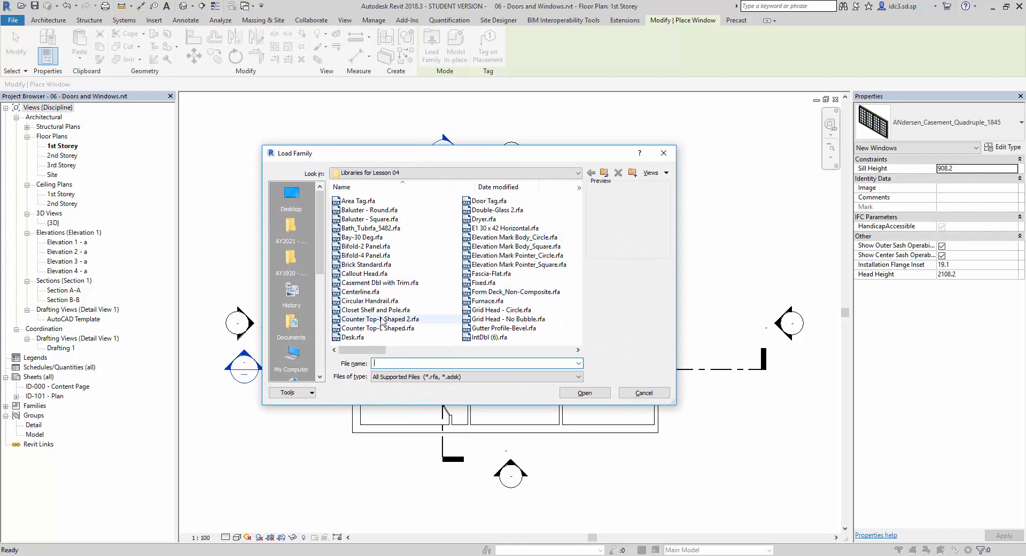
Step: Load the Casement Dbl with Trim.rfa window family into the project
{"action": "left_click", "coordinate": [380, 283]}
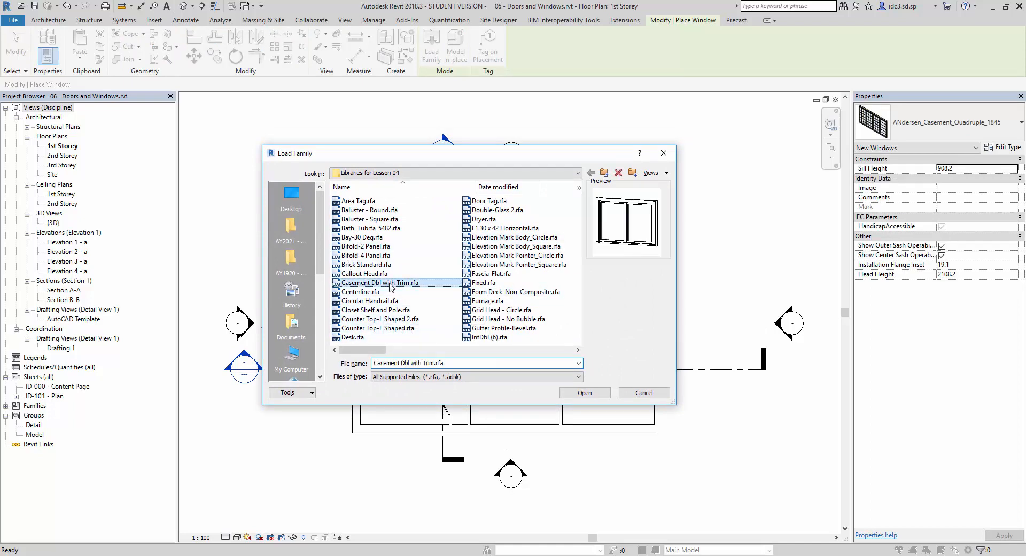
{"action": "mouse_move", "coordinate": [381, 283]}
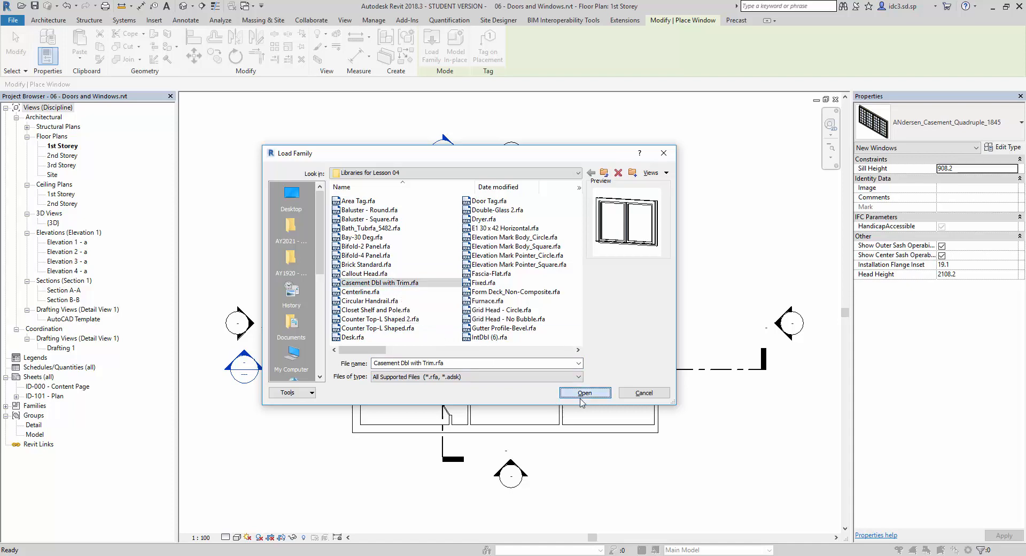
{"action": "left_click", "coordinate": [584, 392]}
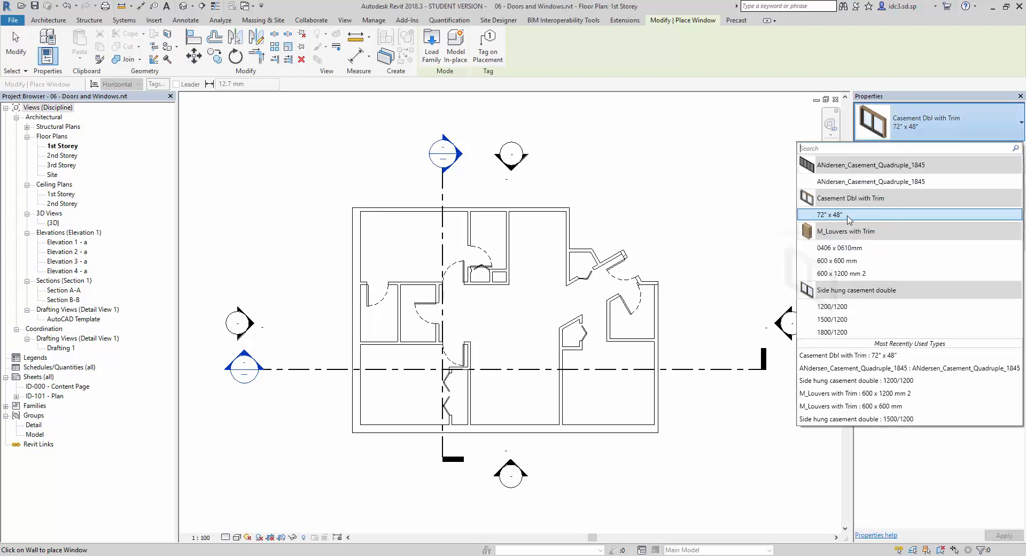
Step: Place a Casement Dbl with Trim 72" x 48" window in the upper-left room's exterior wall
{"action": "left_click", "coordinate": [845, 215]}
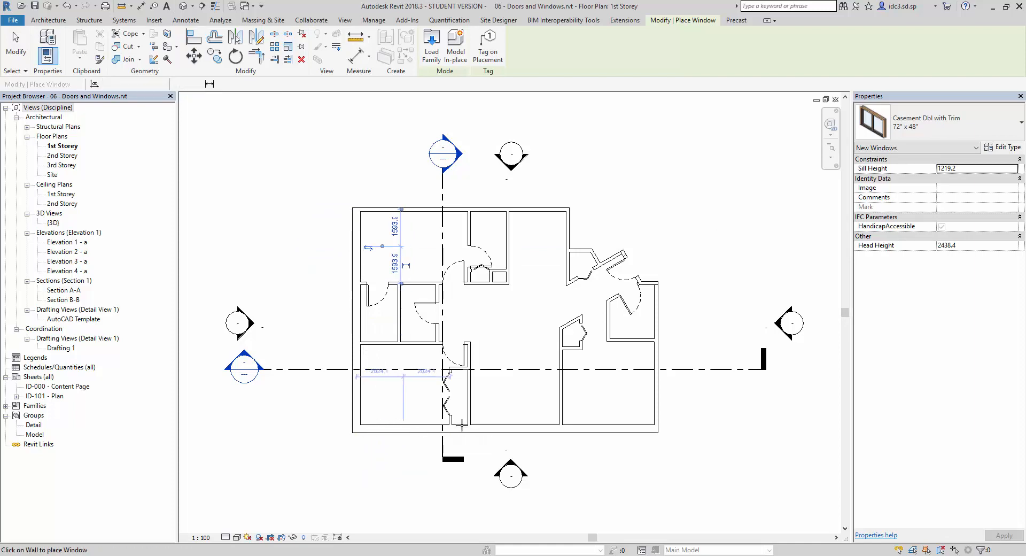
{"action": "left_click", "coordinate": [620, 431]}
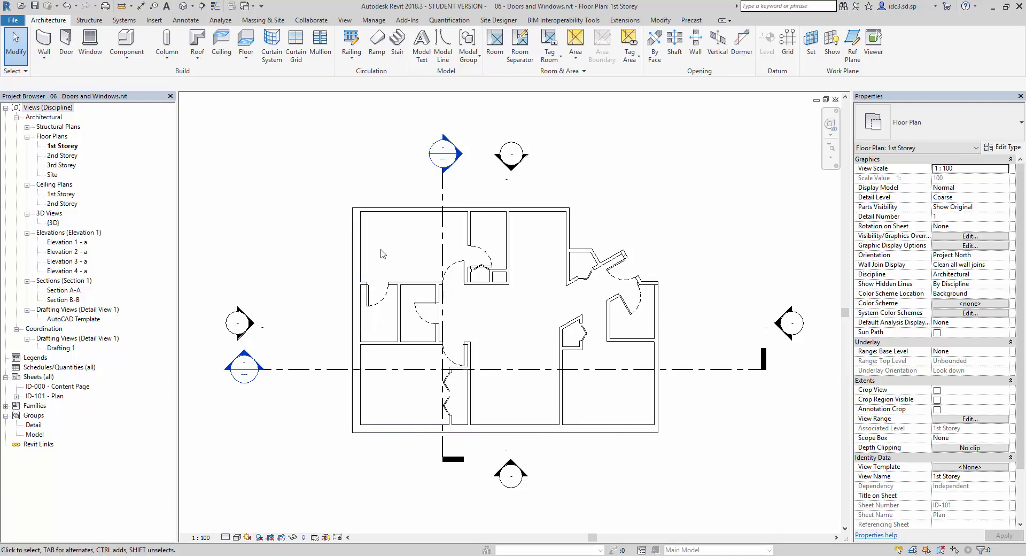
{"action": "mouse_move", "coordinate": [368, 248]}
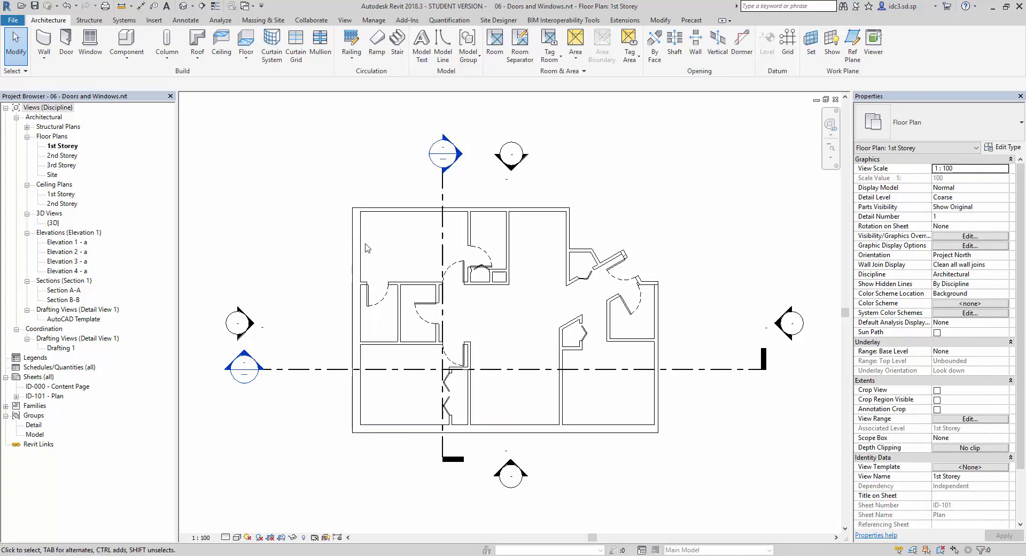
{"action": "mouse_move", "coordinate": [373, 246]}
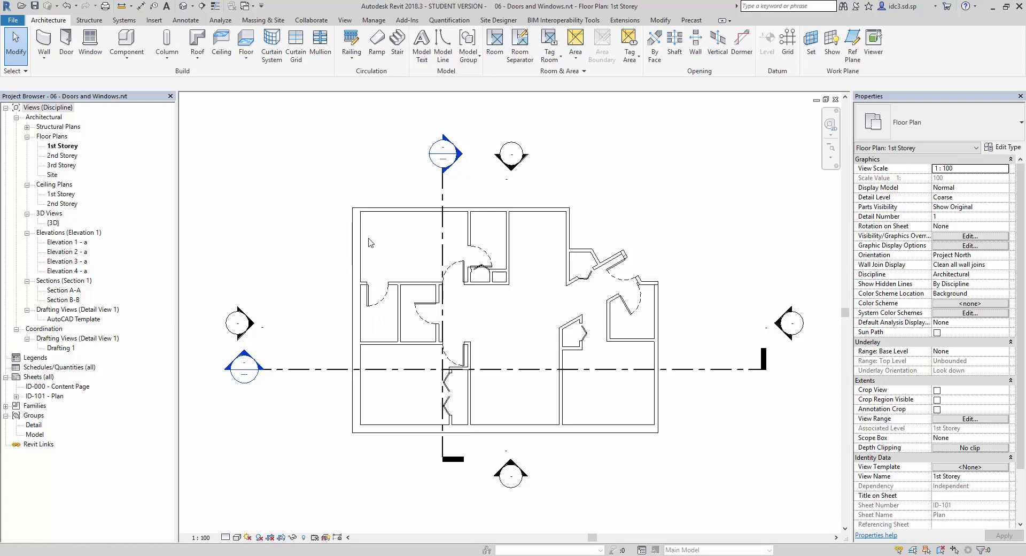
{"action": "mouse_move", "coordinate": [357, 246]}
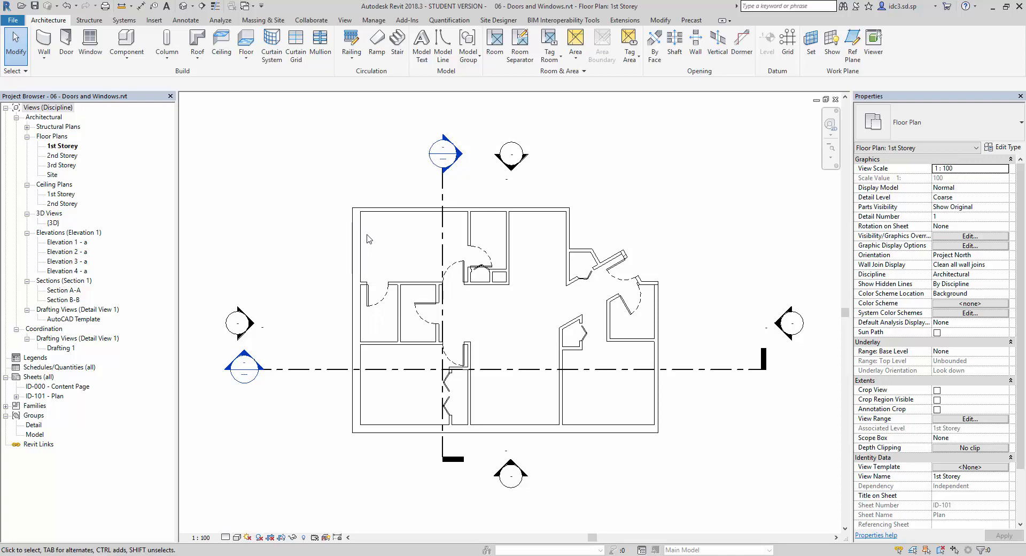
Step: Select the upper-left window and give it a 1300 sill height (head height 2519.2)
{"action": "left_click", "coordinate": [357, 246]}
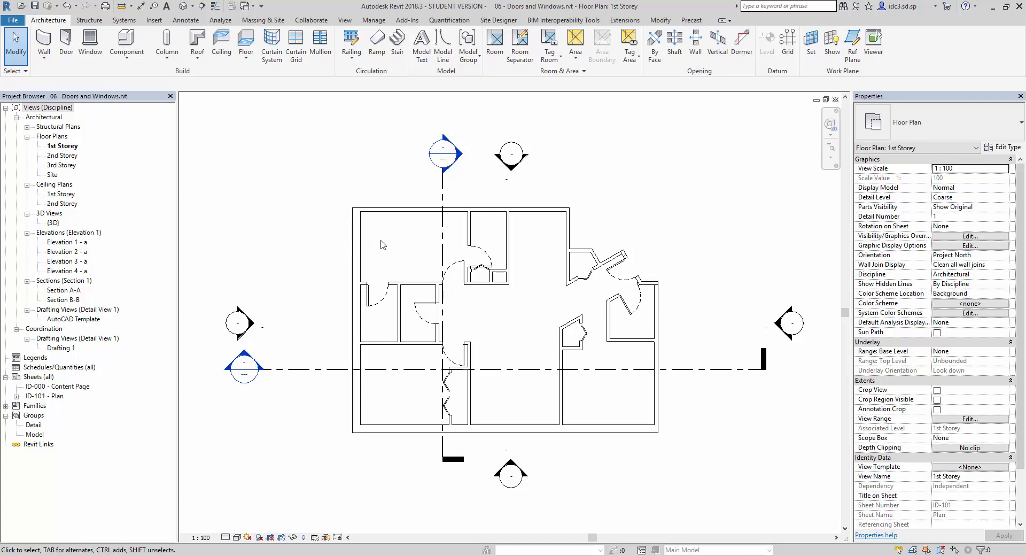
{"action": "left_click", "coordinate": [359, 246]}
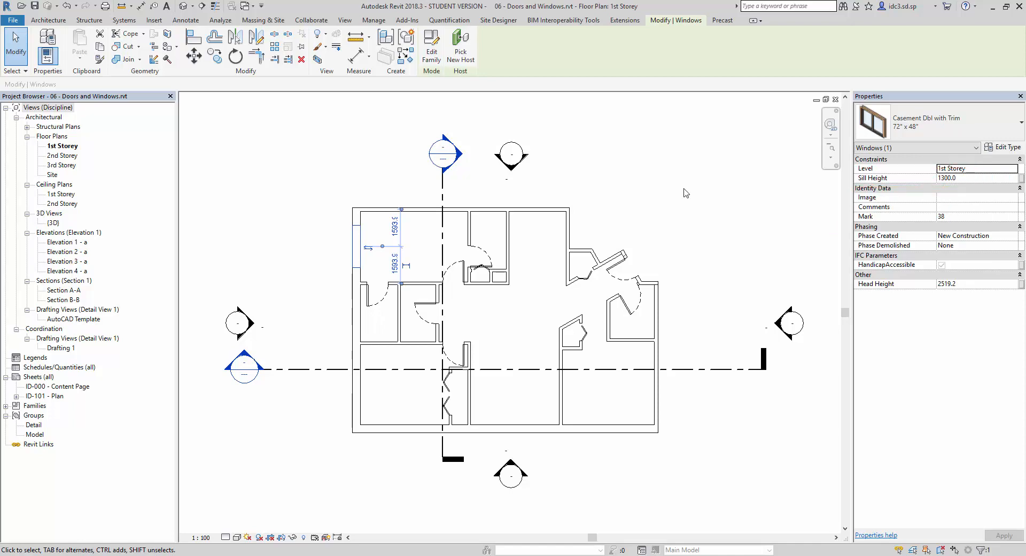
{"action": "mouse_move", "coordinate": [682, 183]}
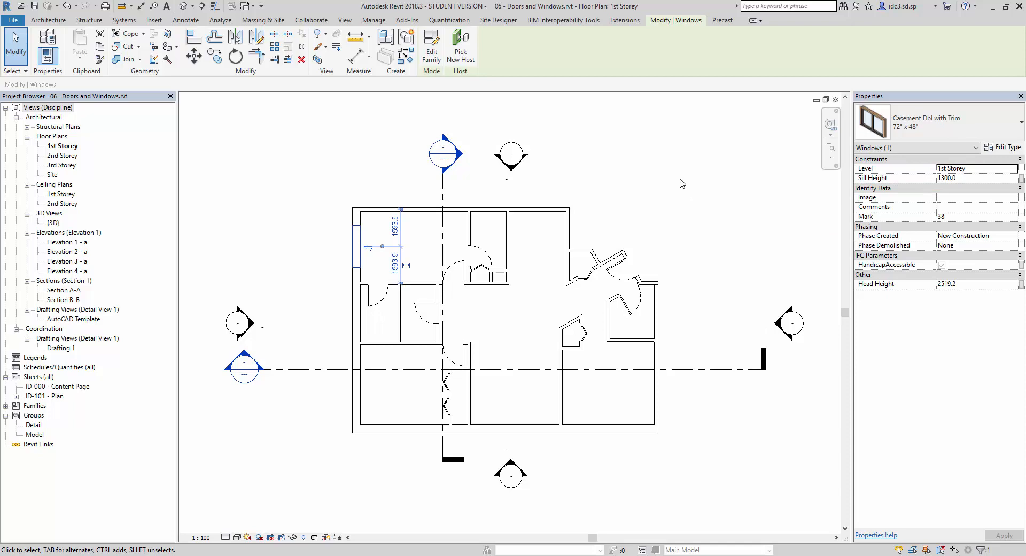
{"action": "mouse_move", "coordinate": [667, 189]}
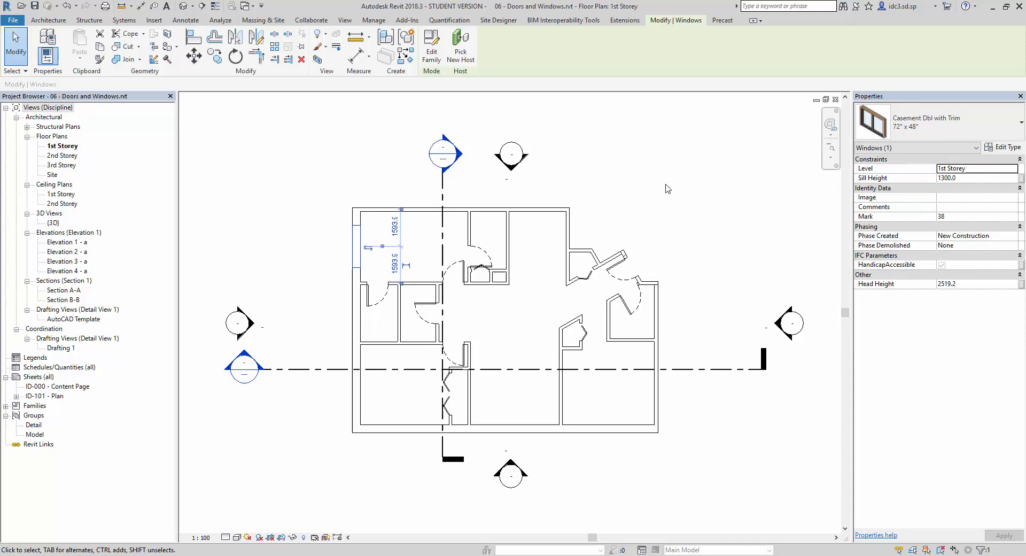
Step: Check the casement windows in the left and bottom exterior walls by selecting and deselecting each
{"action": "left_click", "coordinate": [389, 317]}
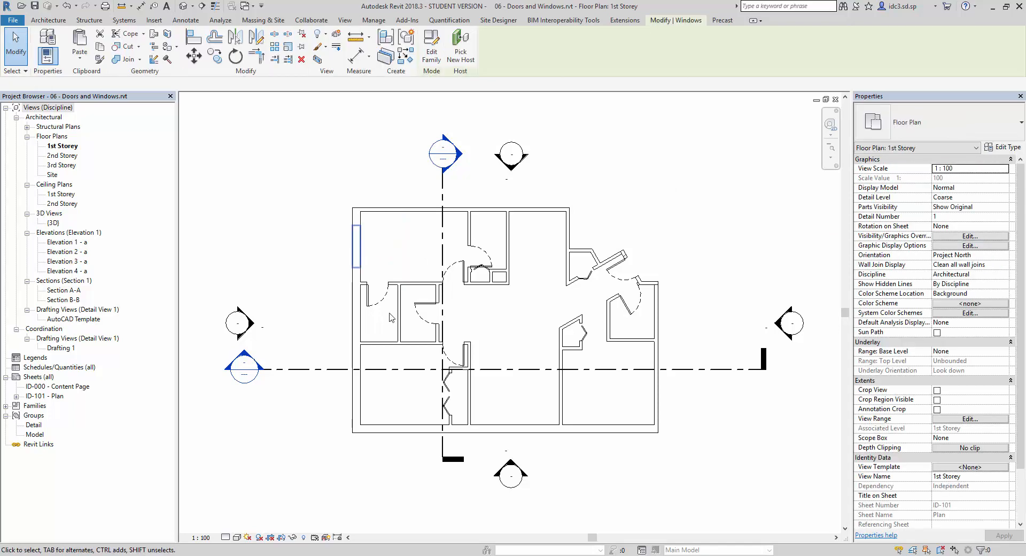
{"action": "left_click", "coordinate": [358, 248]}
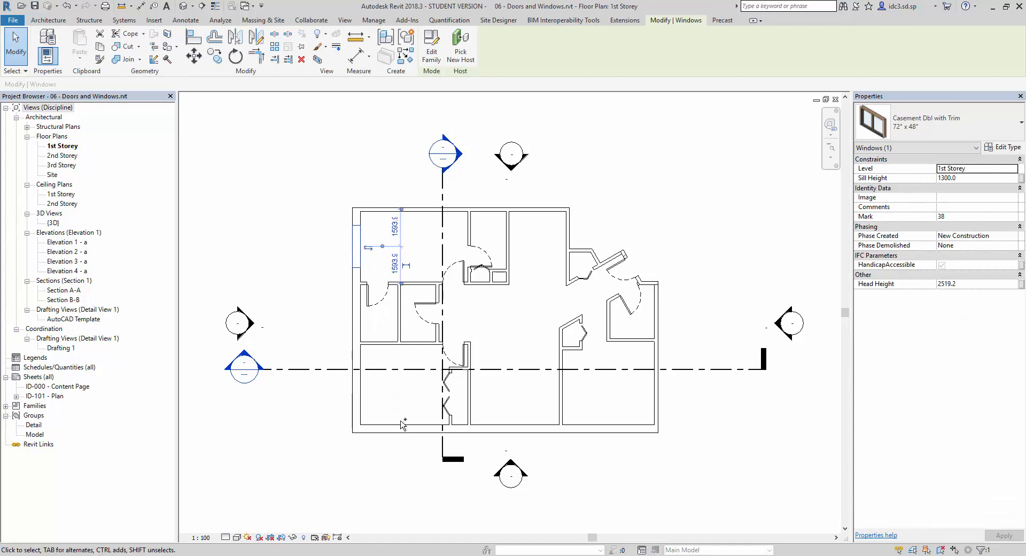
{"action": "left_click", "coordinate": [606, 429]}
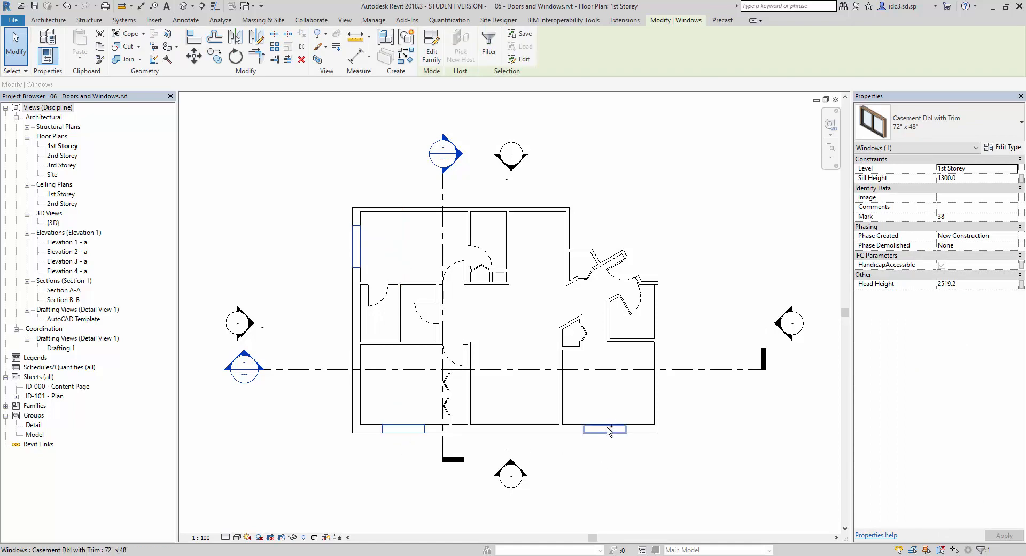
{"action": "left_click", "coordinate": [603, 429]}
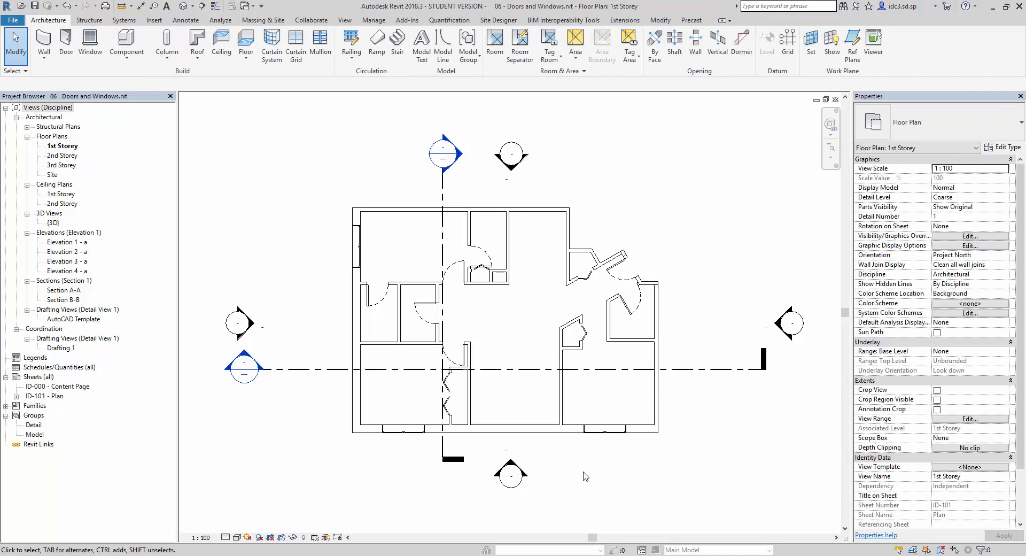
{"action": "mouse_move", "coordinate": [364, 267]}
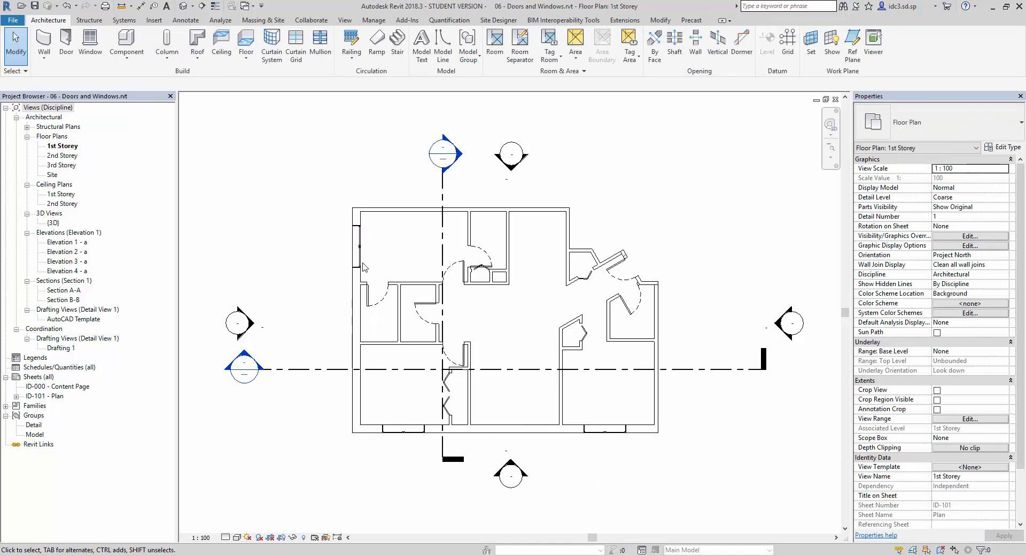
{"action": "mouse_move", "coordinate": [455, 231]}
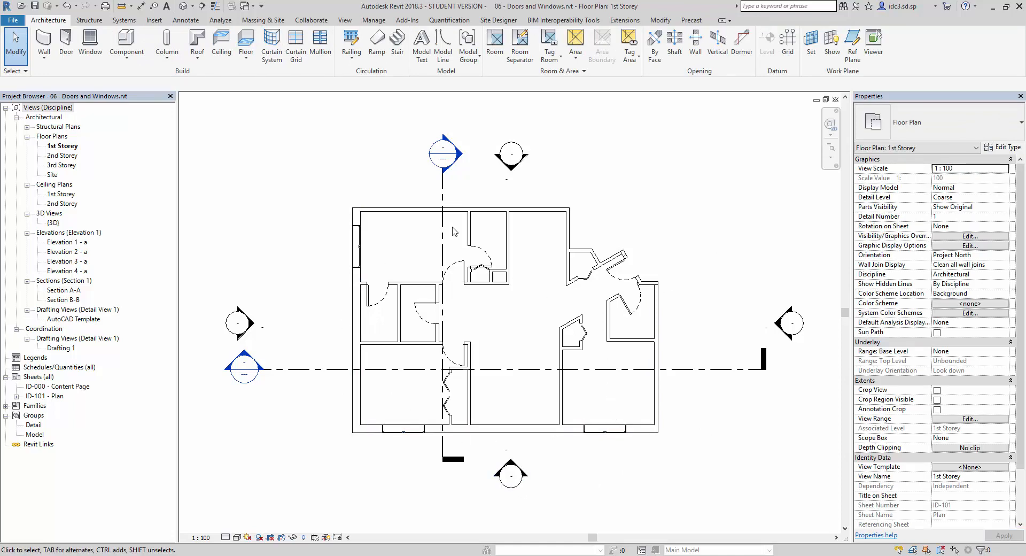
{"action": "left_click", "coordinate": [524, 429]}
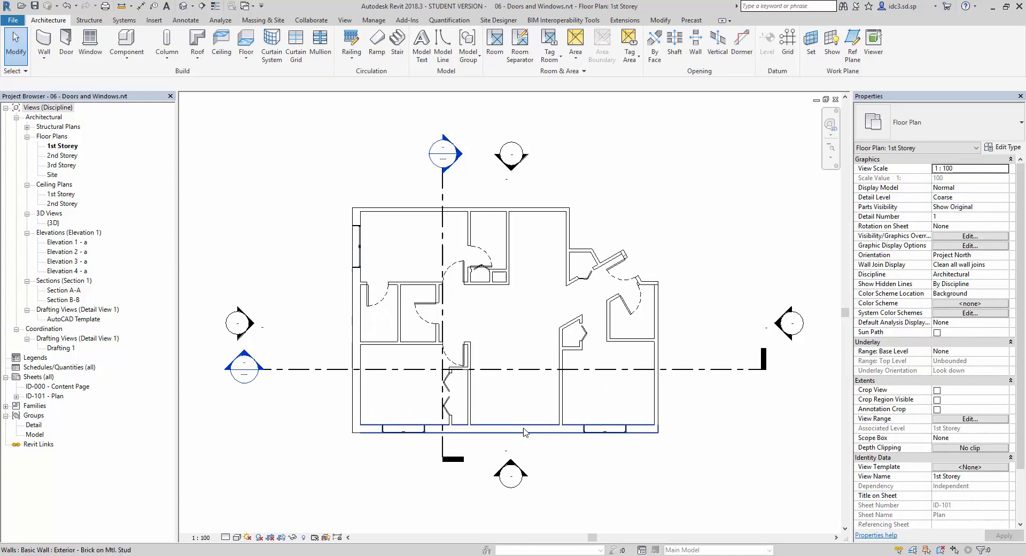
{"action": "left_click", "coordinate": [524, 430]}
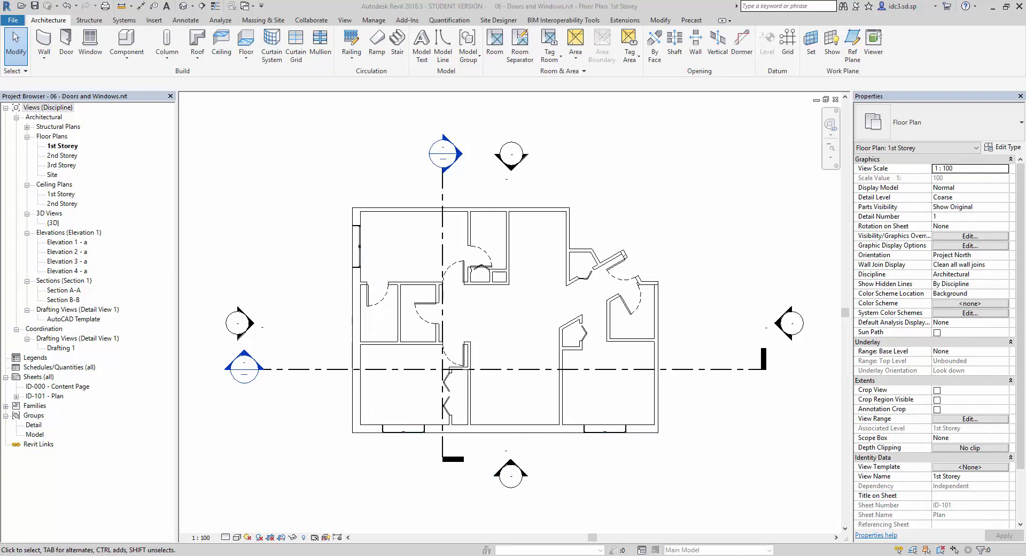